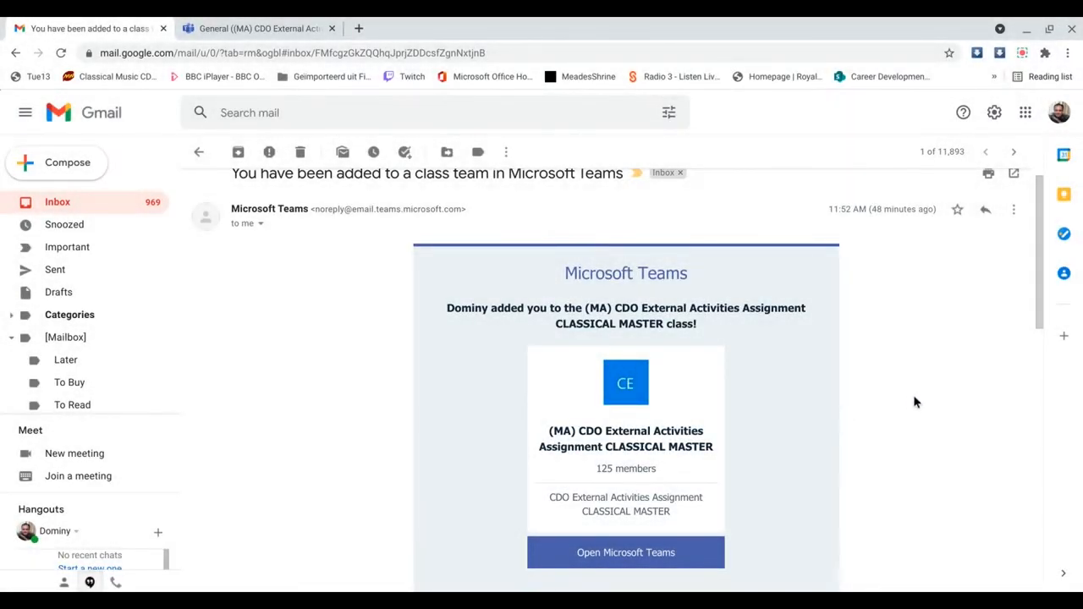
mouse_move(437, 484)
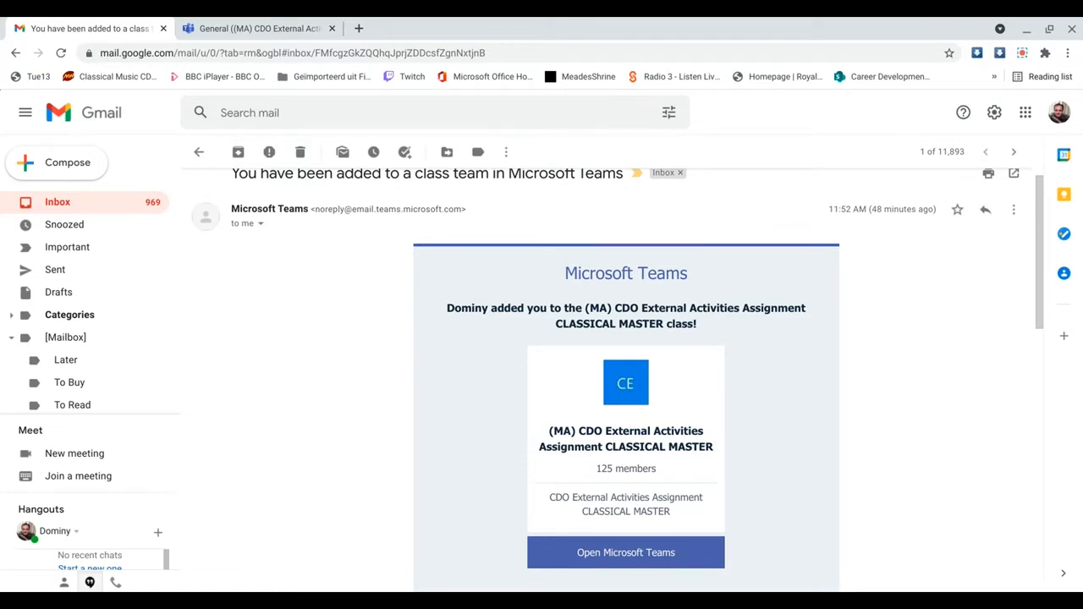
mouse_move(531, 437)
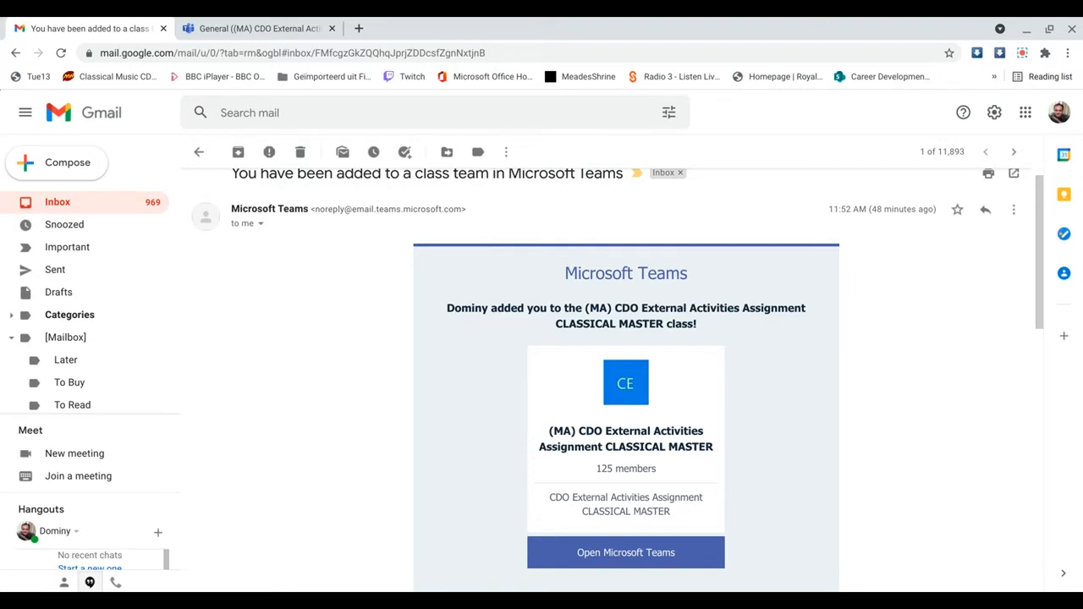
mouse_move(636, 551)
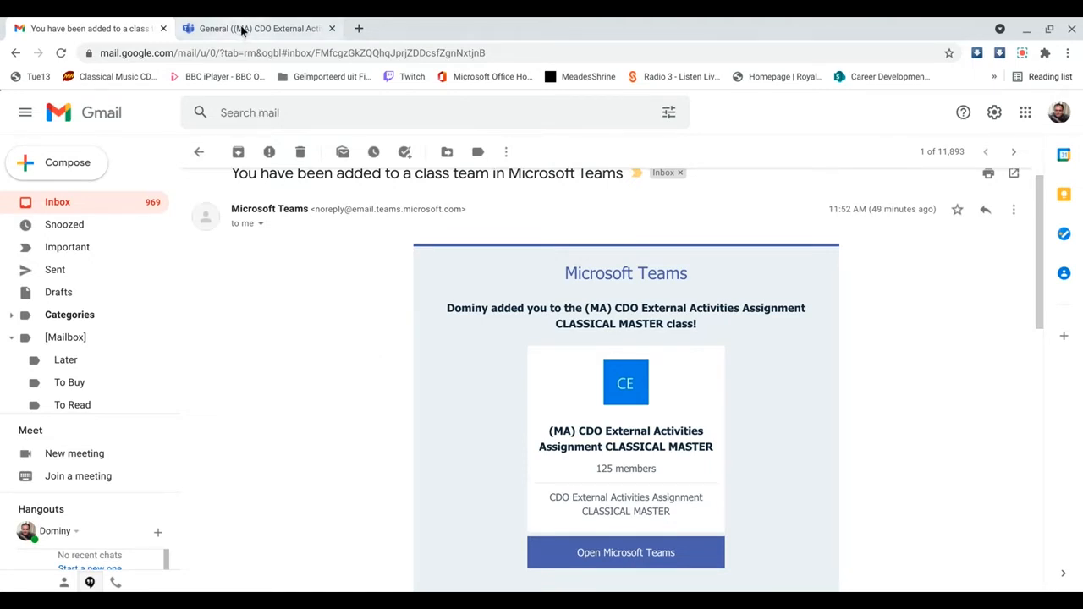
- Switch to the Teams tab and read the CDO Assignment instructions down to the My work attachment
click(257, 27)
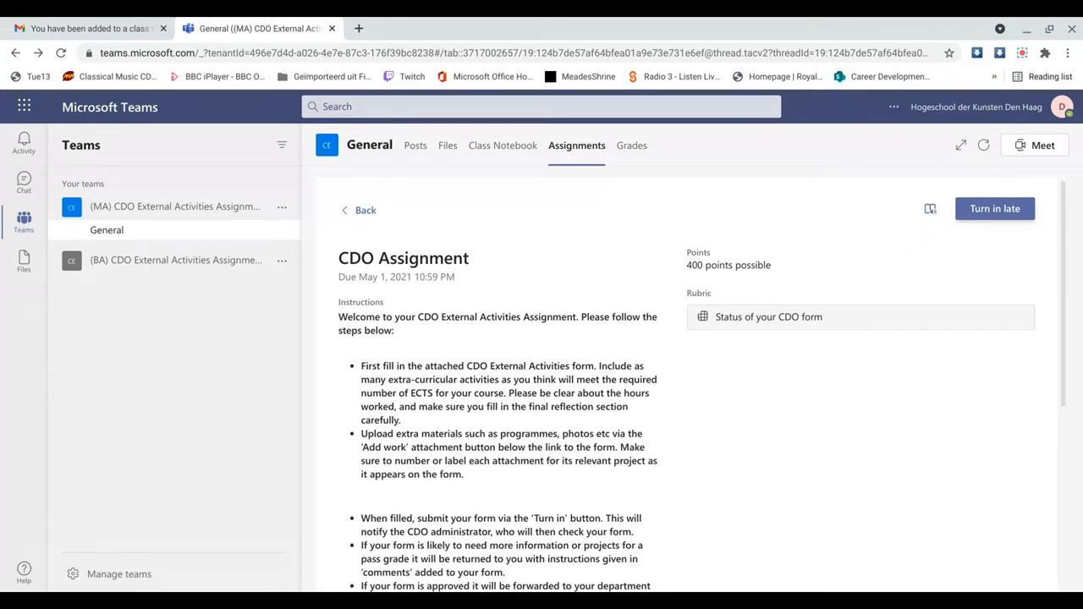
mouse_move(446, 362)
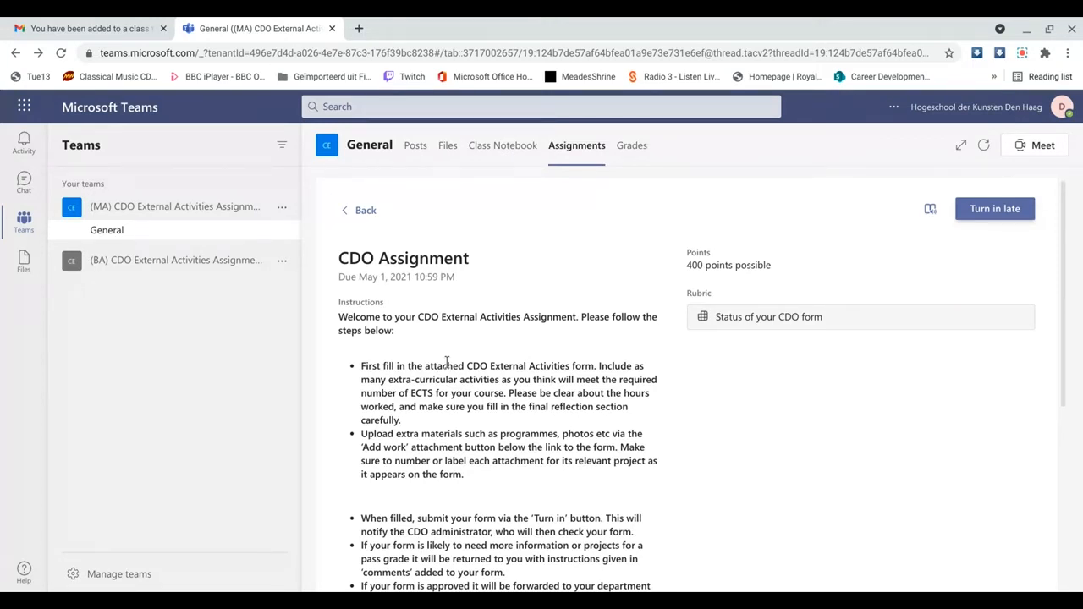
scroll(down, 3)
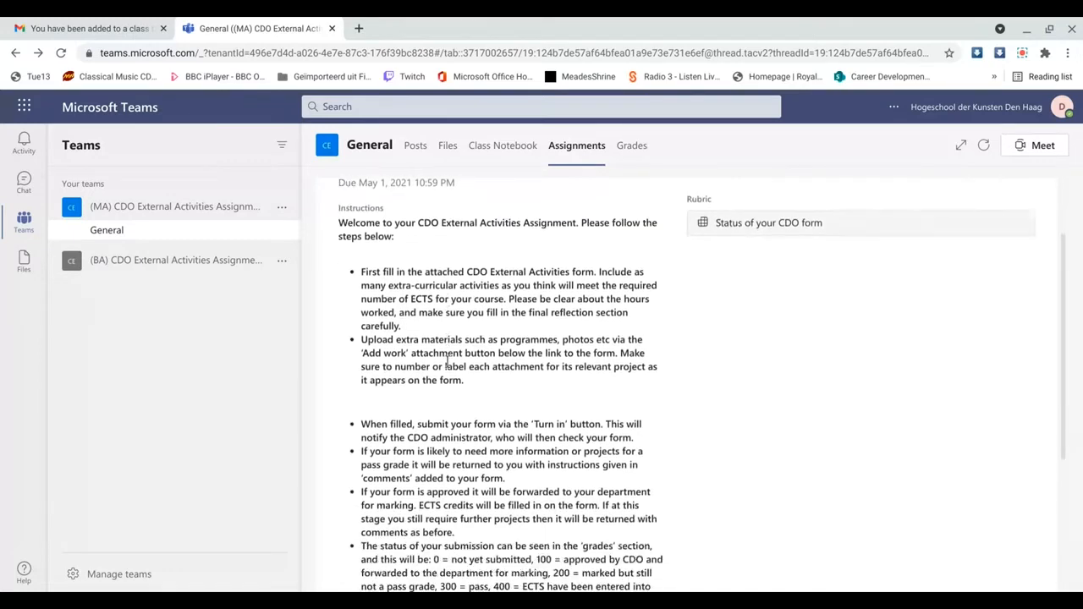
scroll(down, 3)
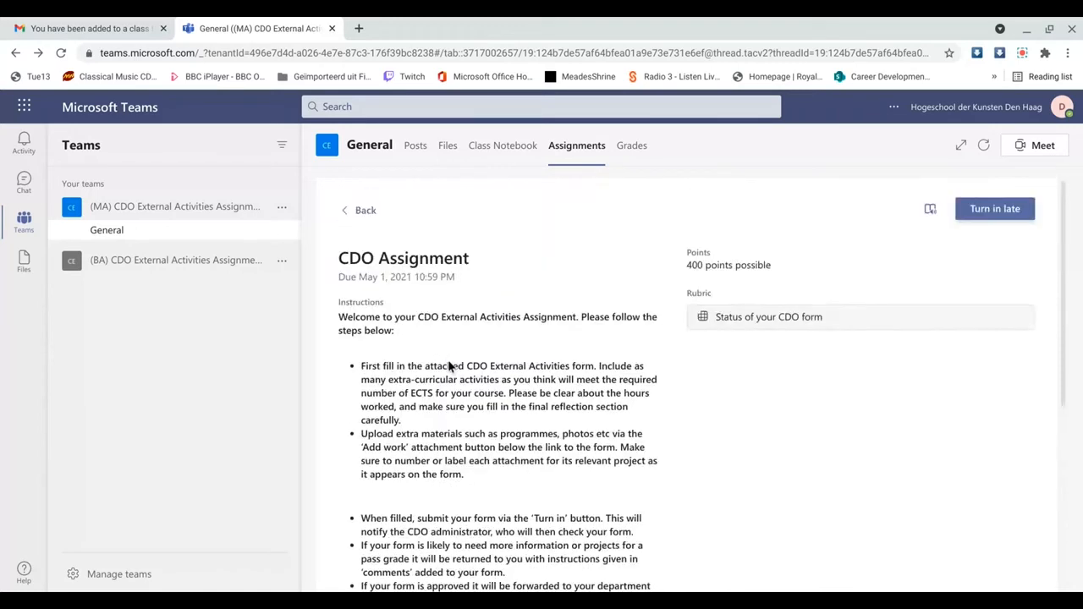
mouse_move(687, 271)
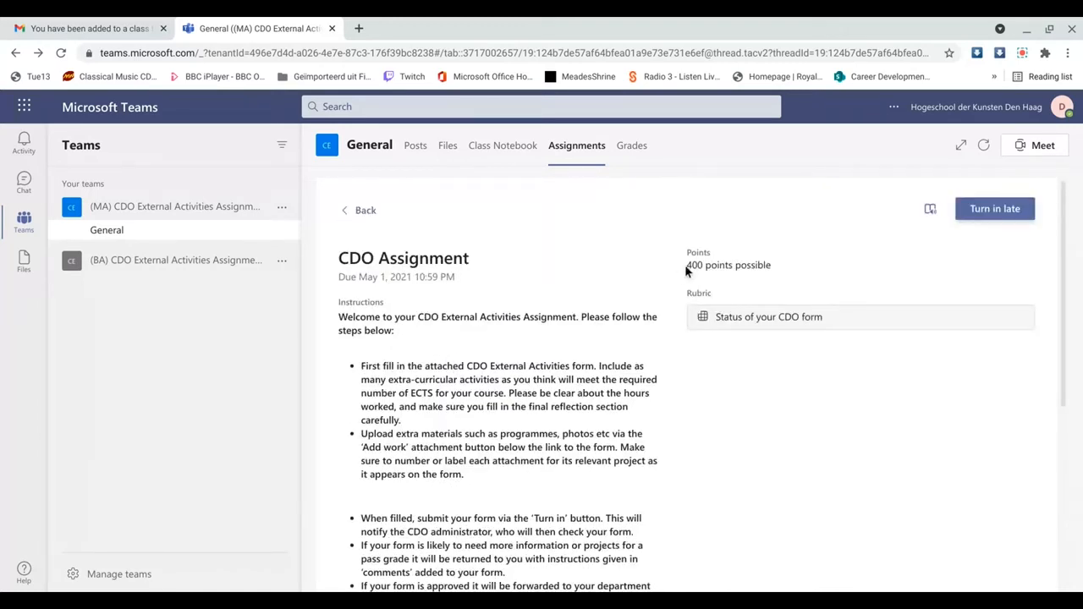
mouse_move(687, 272)
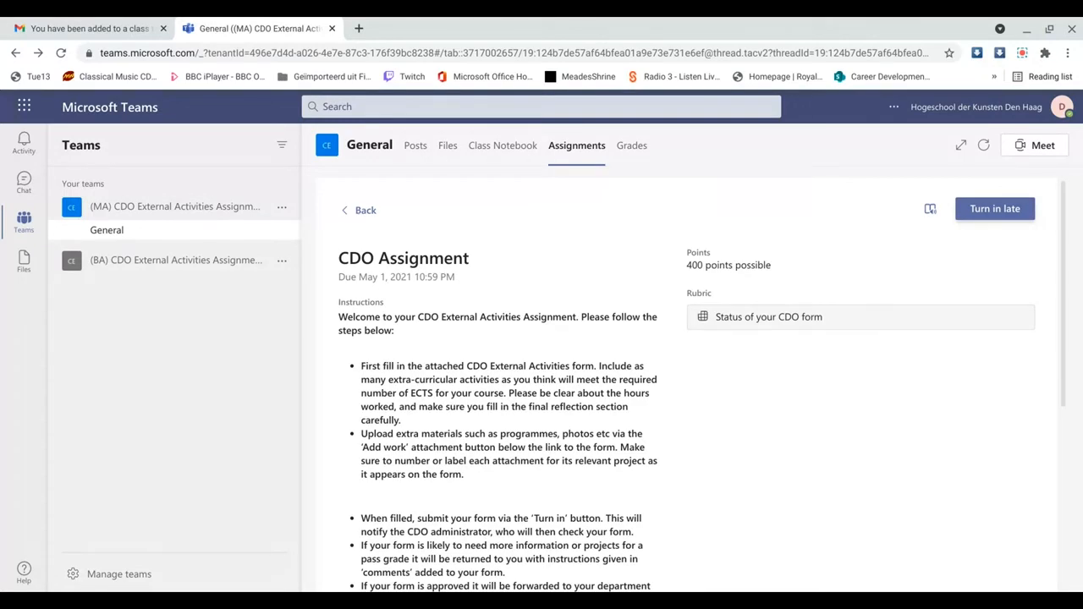
scroll(down, 3)
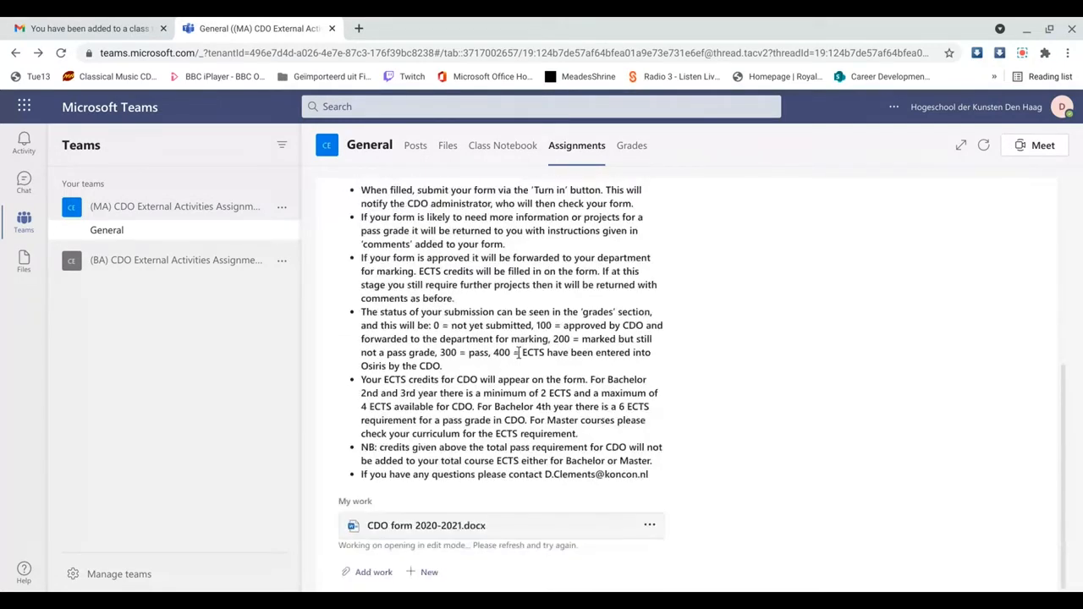
- Open the attached CDO form 2020-2021.docx and look over its first page with the student details table
click(426, 525)
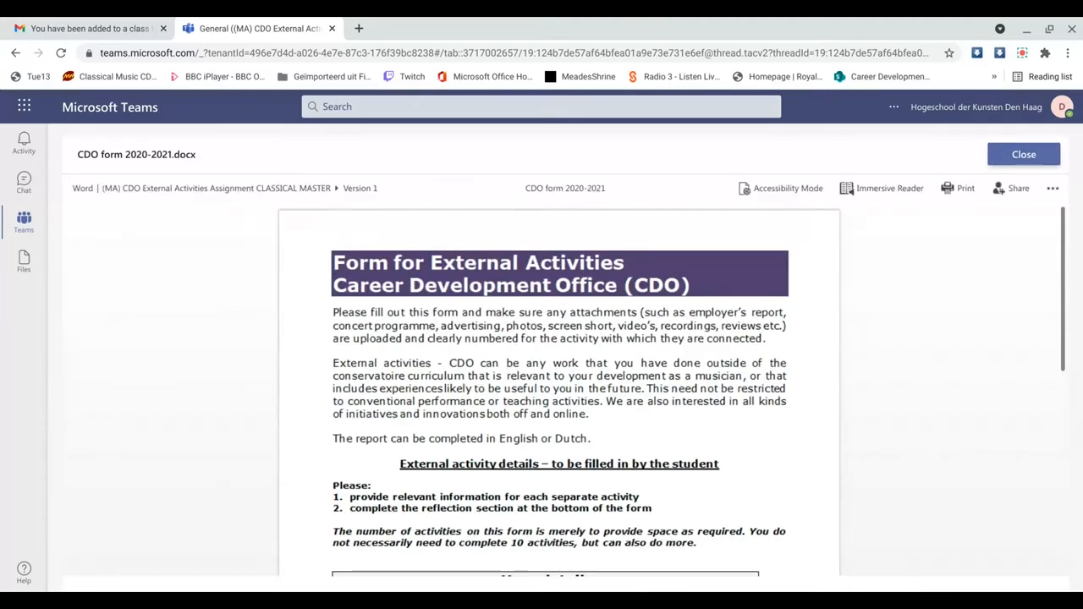
scroll(down, 3)
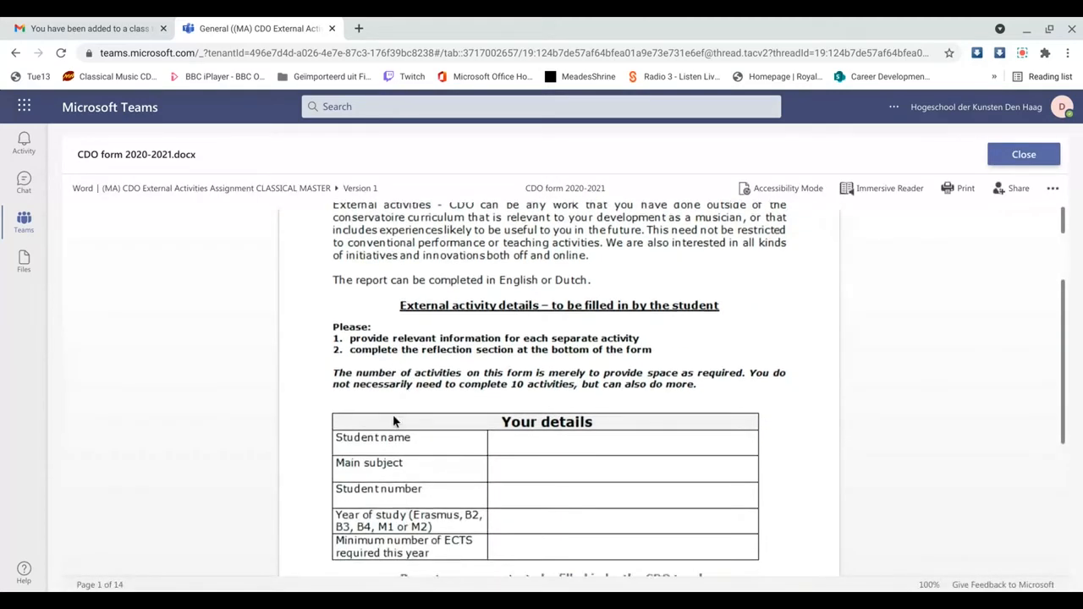
scroll(down, 3)
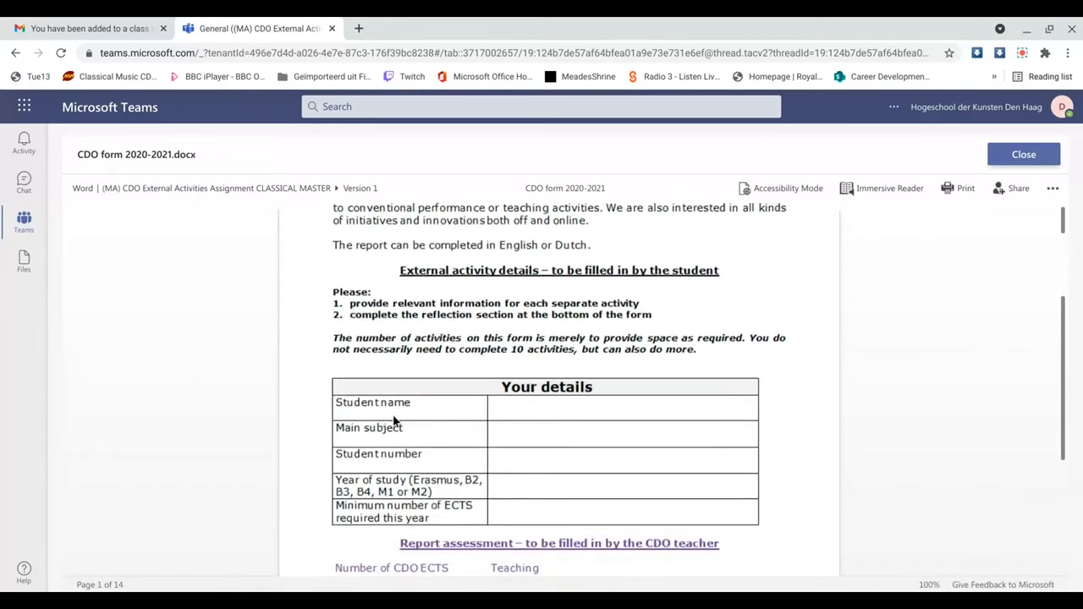
scroll(up, 3)
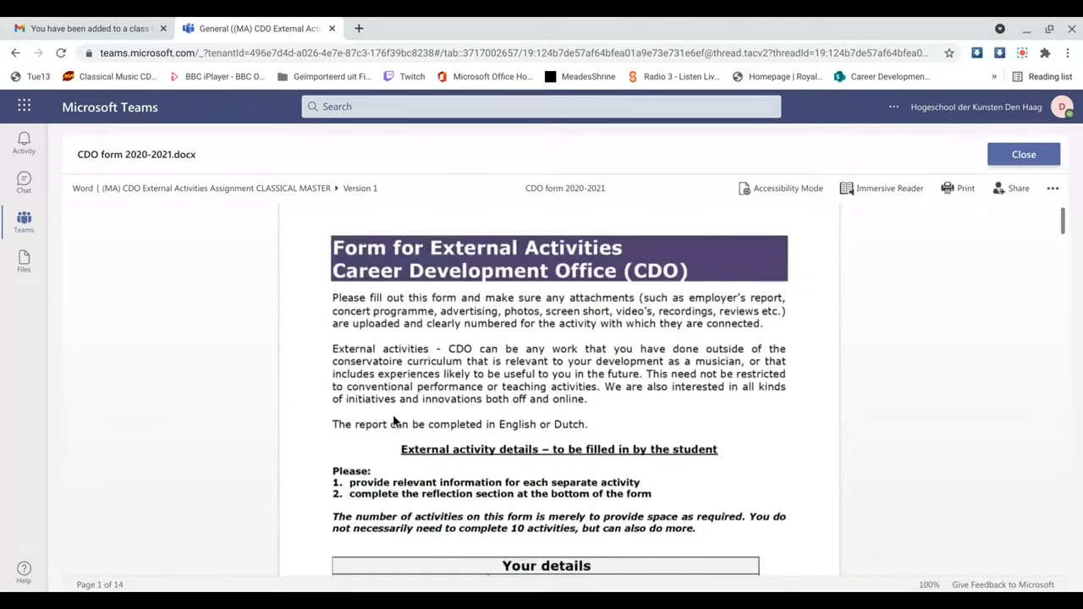
mouse_move(398, 422)
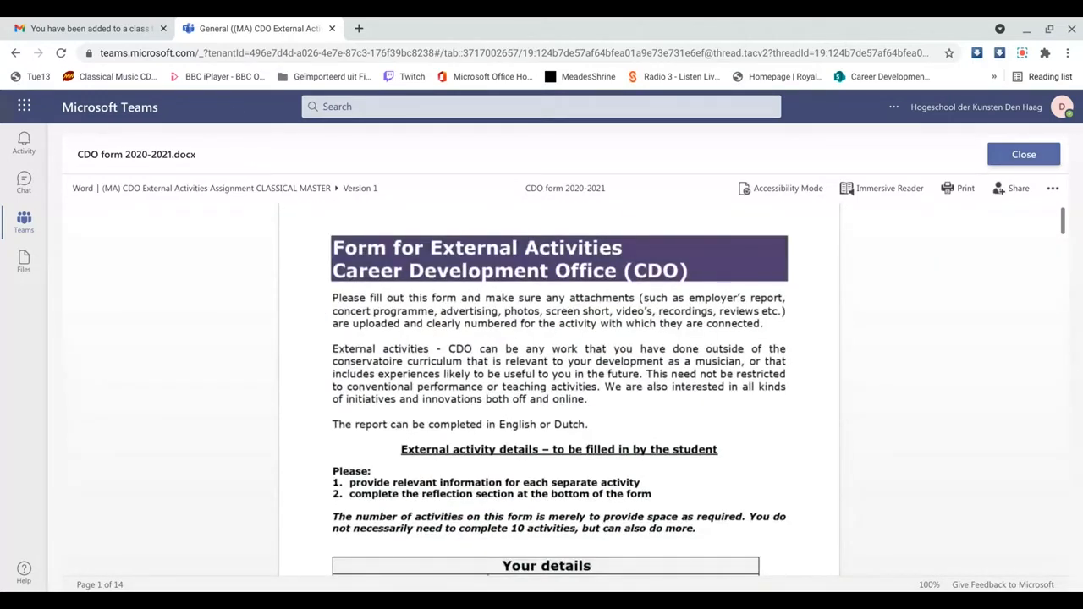
- Close the document viewer and scroll the assignment instructions down to My work
click(1024, 154)
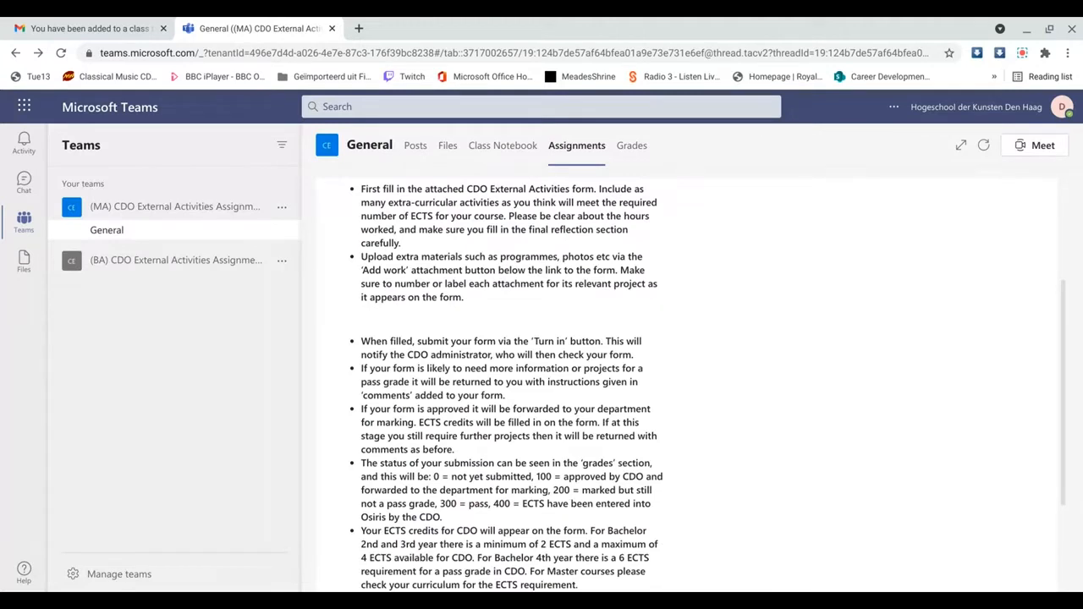
mouse_move(798, 327)
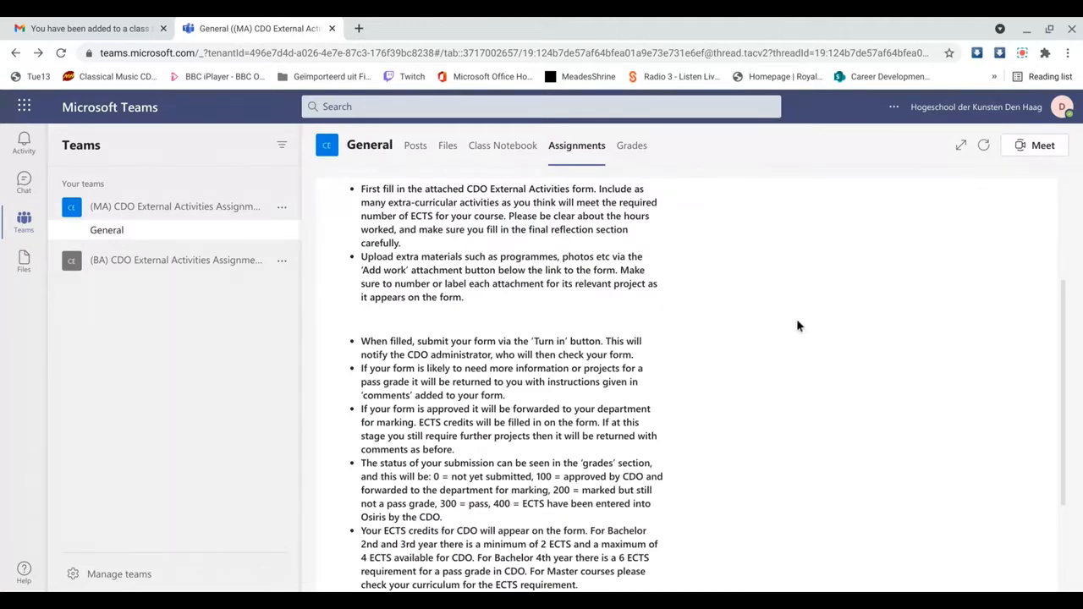
mouse_move(755, 330)
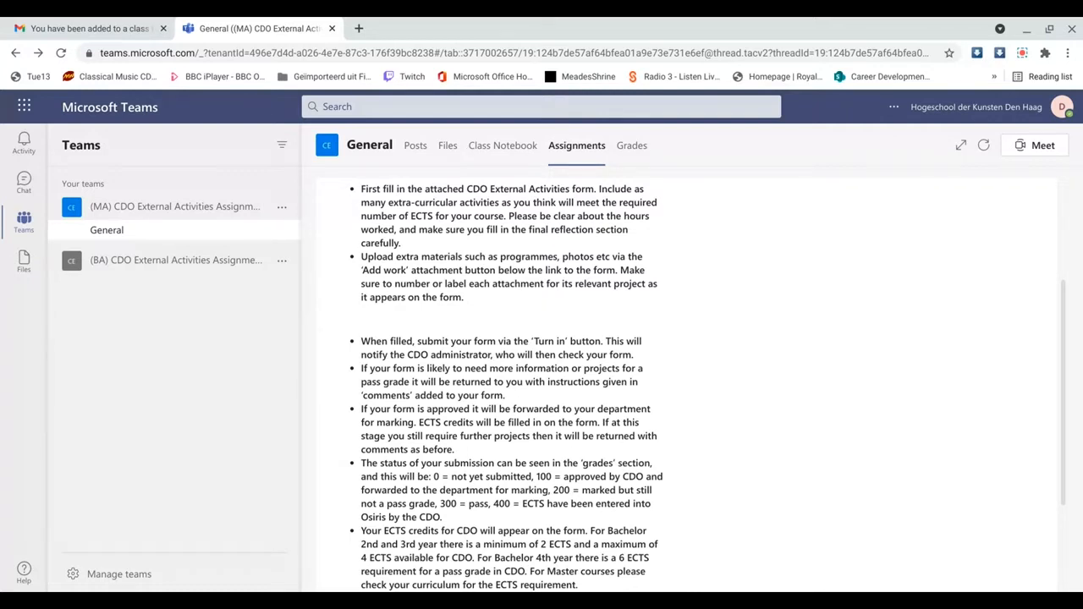
scroll(down, 3)
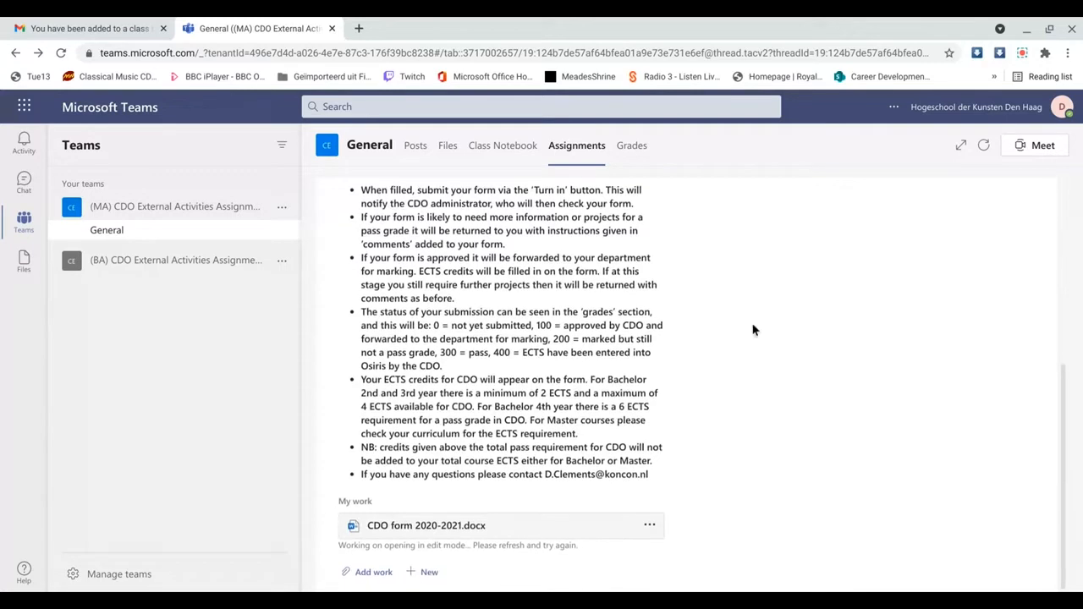
mouse_move(688, 337)
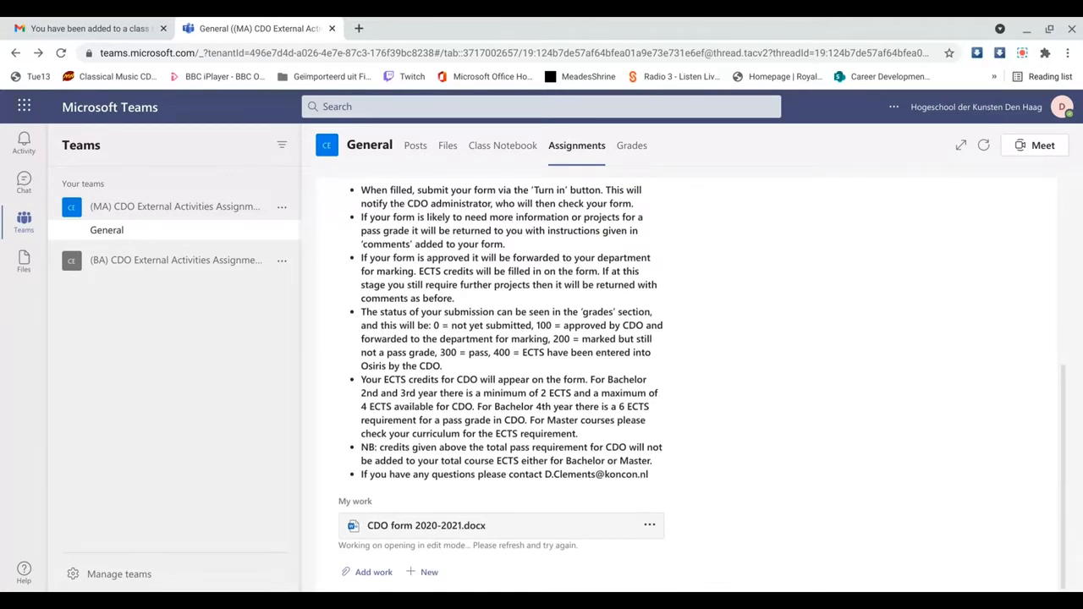
mouse_move(690, 337)
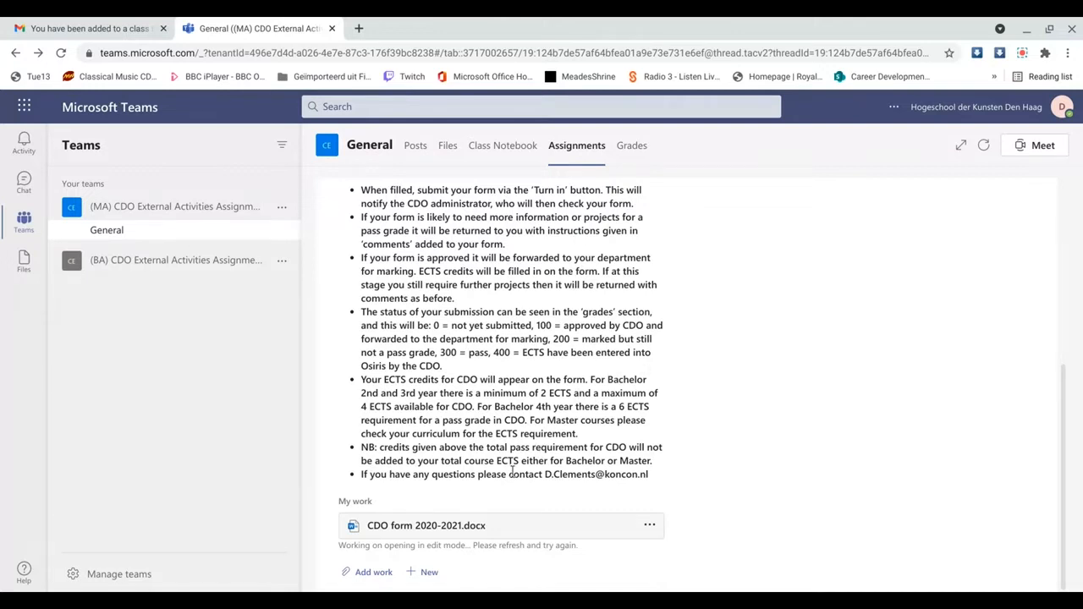
mouse_move(409, 557)
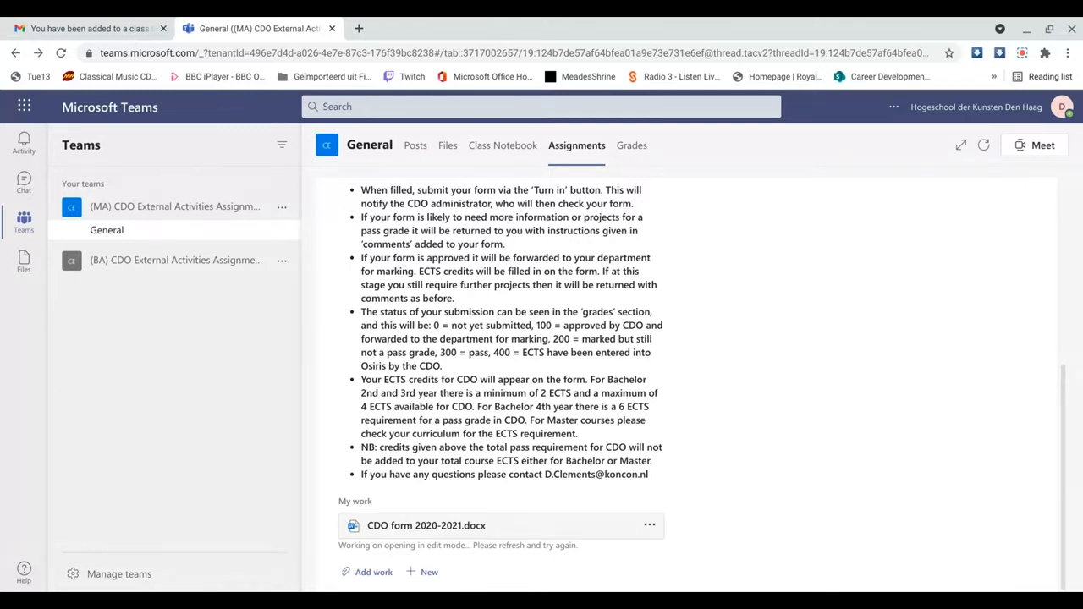
mouse_move(370, 579)
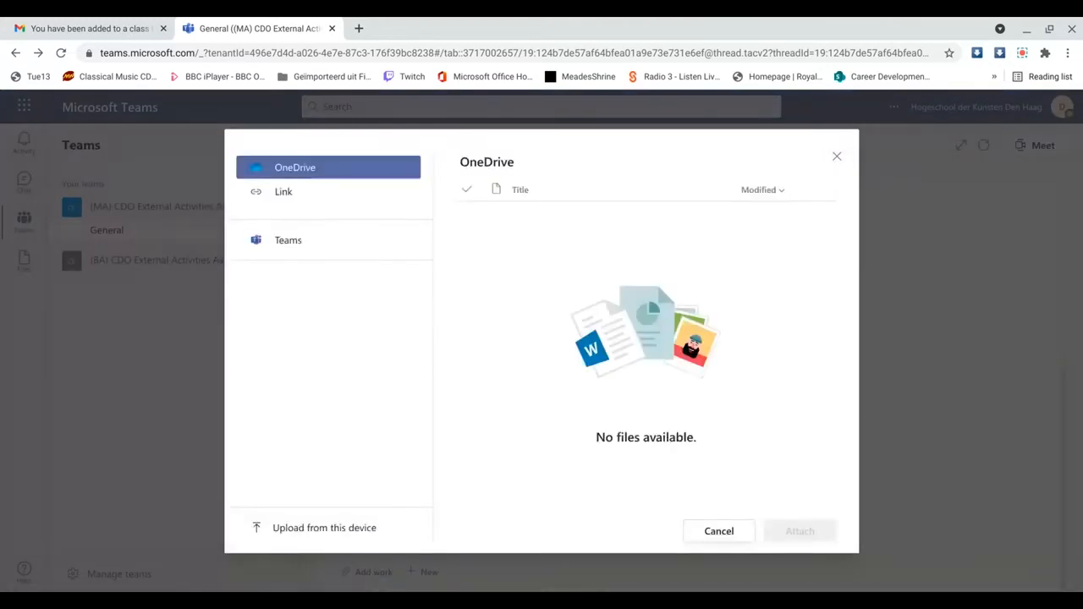
mouse_move(324, 528)
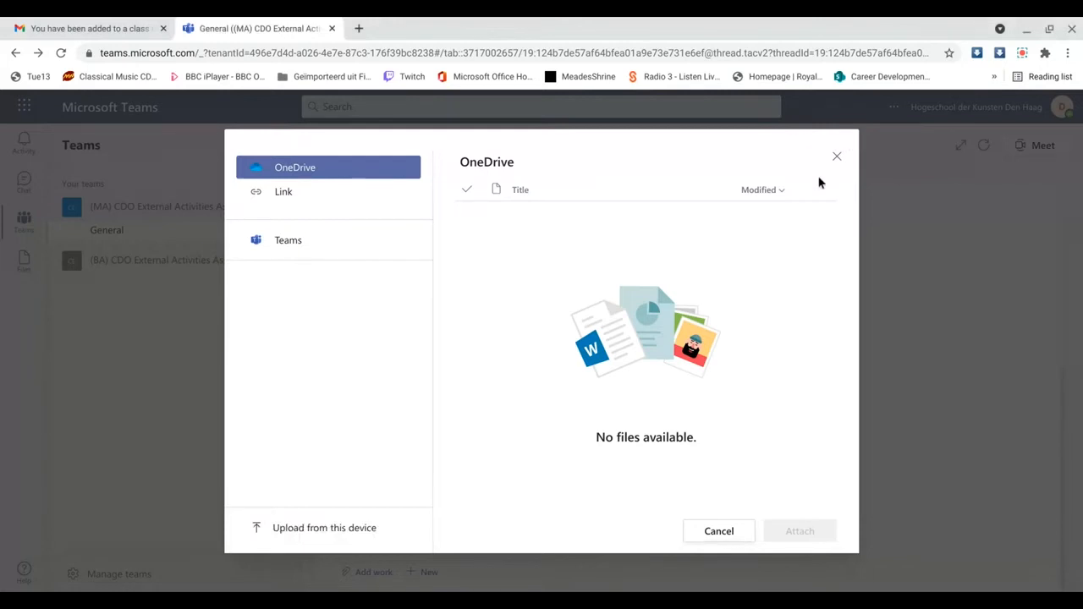
mouse_move(717, 531)
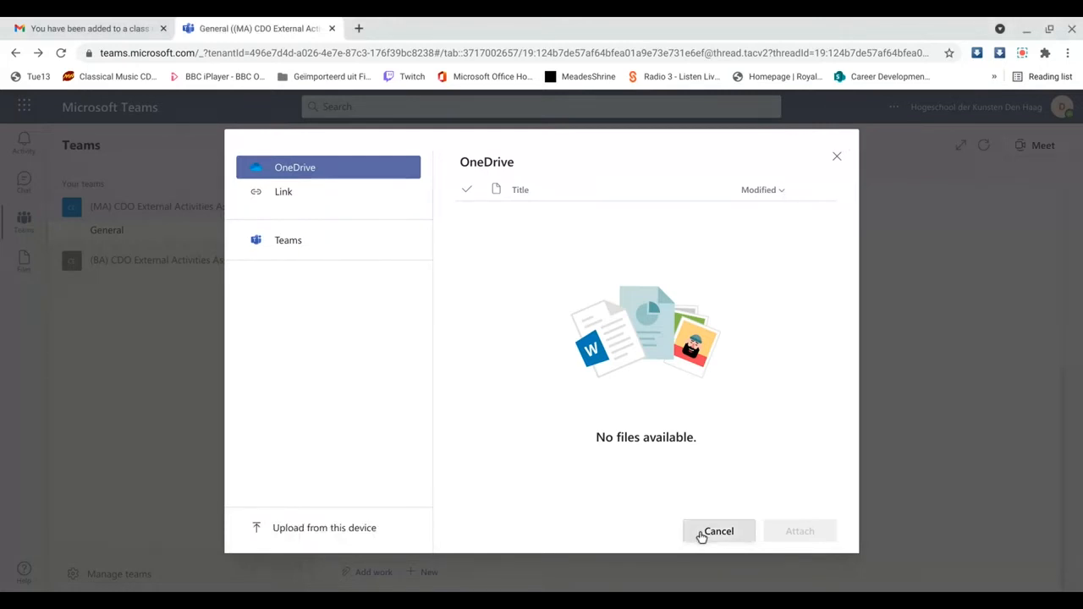
- Dismiss the empty file picker to return to the assignment instructions listing the CDO form
click(717, 531)
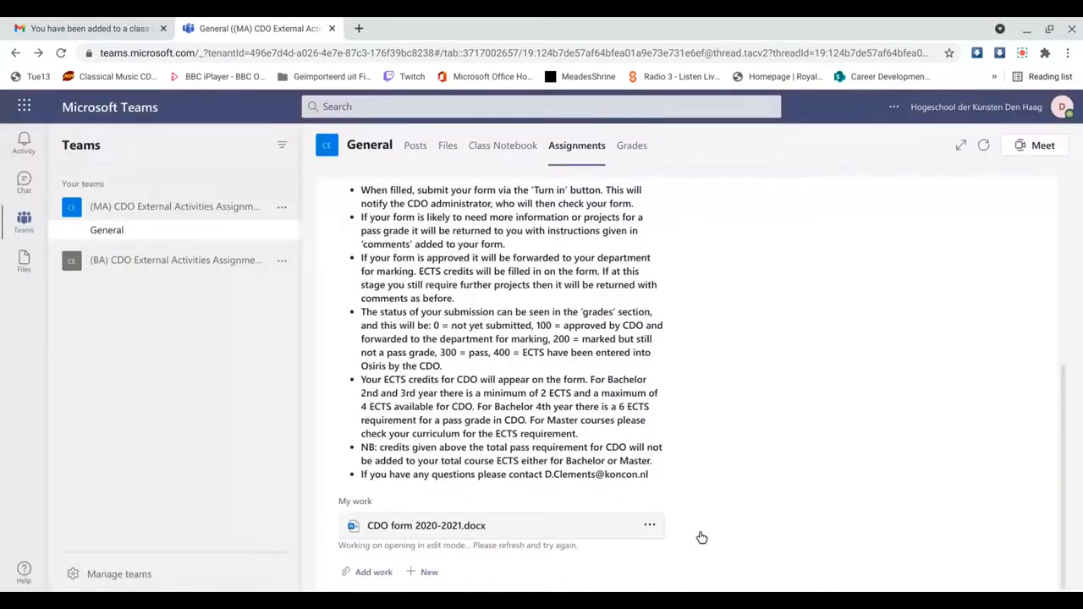
mouse_move(668, 517)
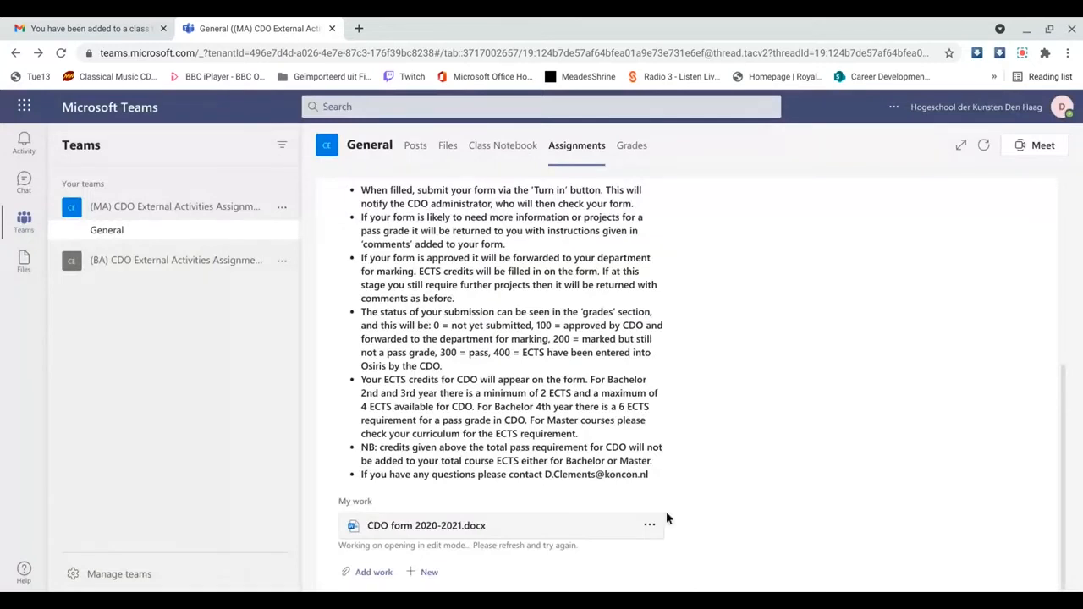
mouse_move(521, 369)
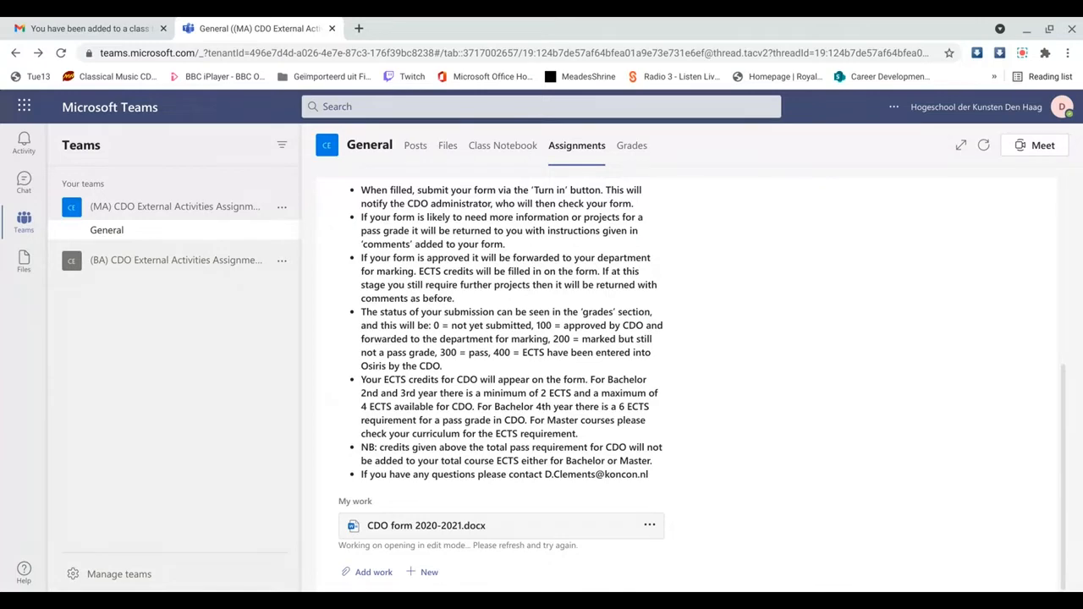
mouse_move(521, 369)
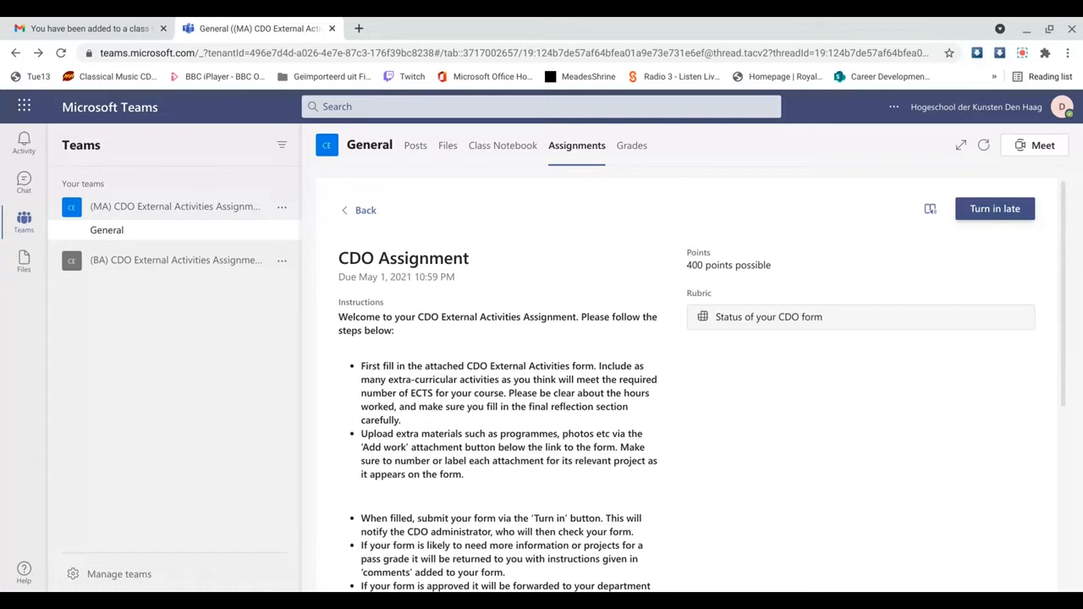
mouse_move(994, 209)
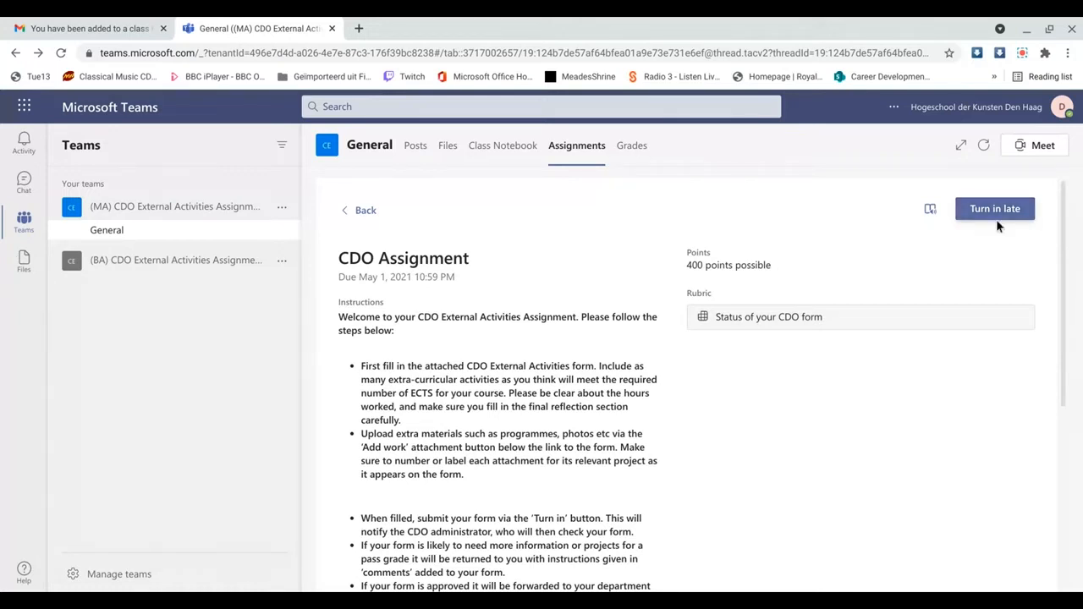
mouse_move(992, 242)
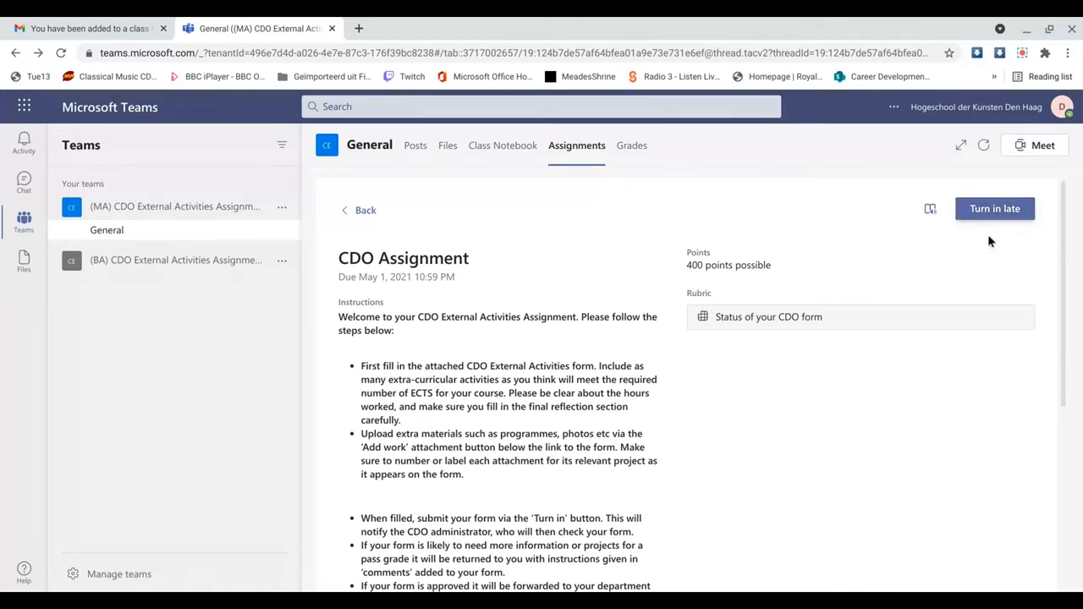
mouse_move(802, 332)
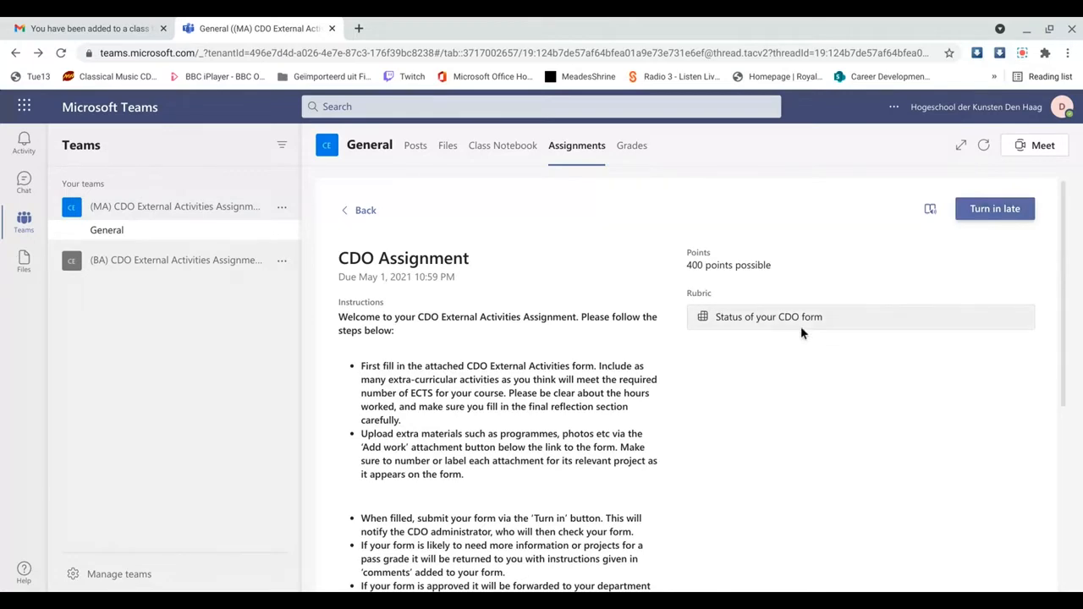
- Open the 'Status of your CDO form' grading rubric with its four status levels up to 400 points
click(768, 317)
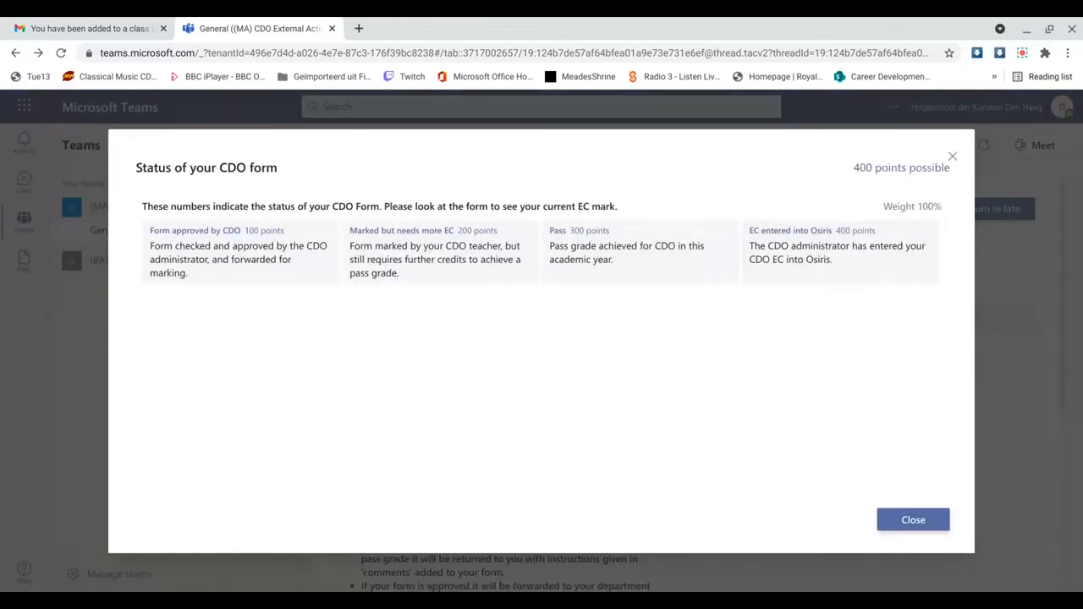
mouse_move(723, 364)
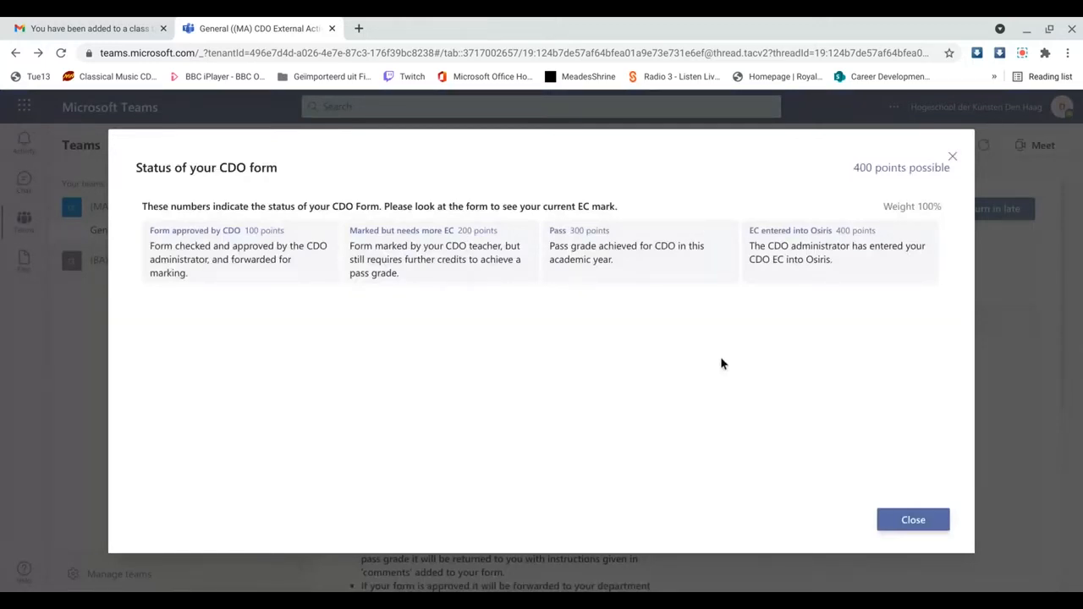
mouse_move(223, 342)
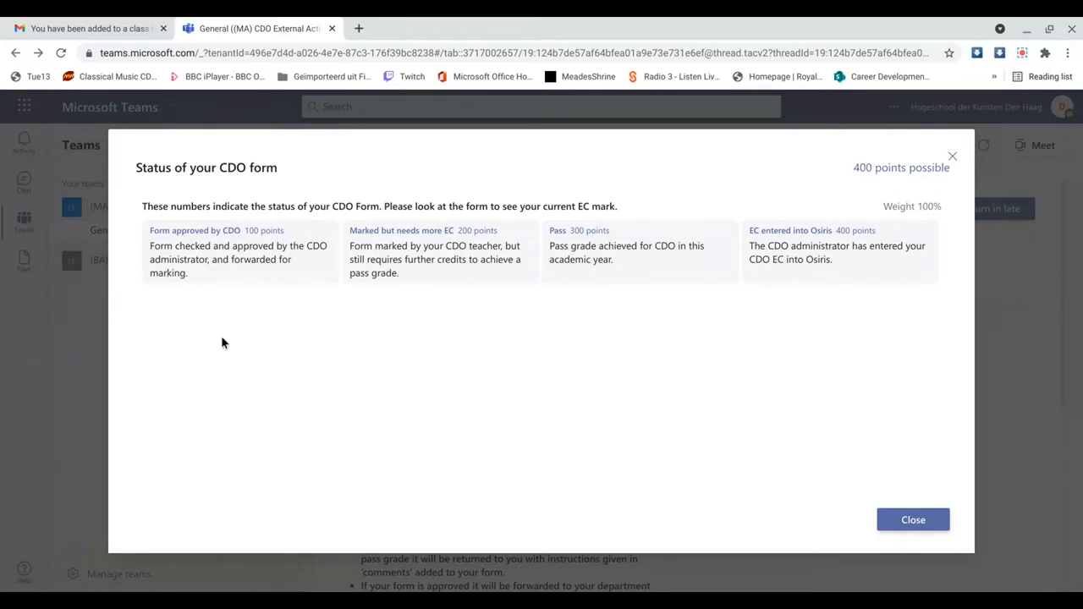
mouse_move(237, 277)
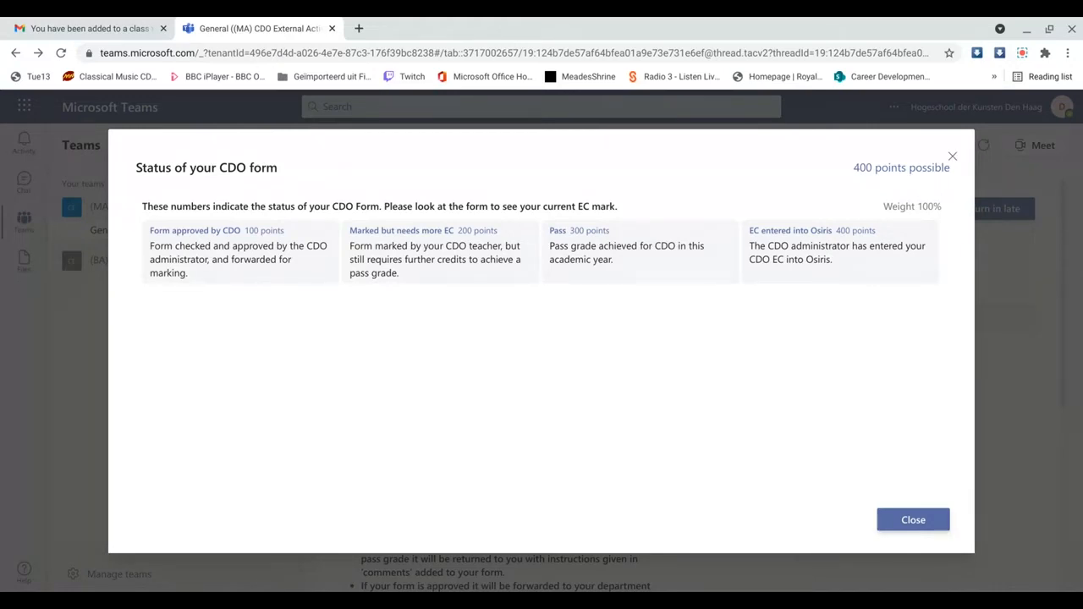
mouse_move(435, 276)
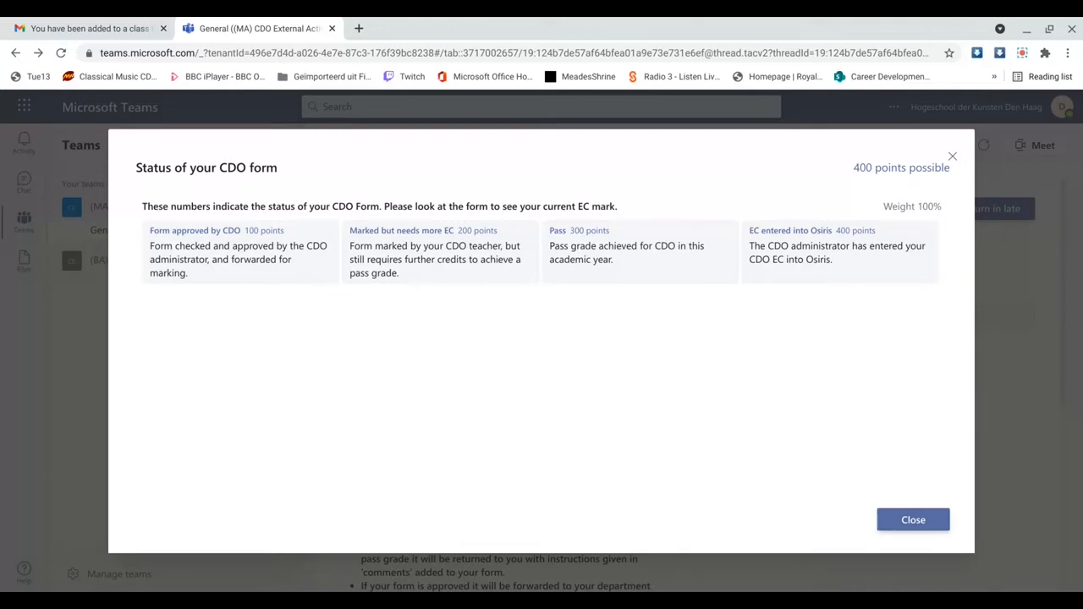
mouse_move(265, 284)
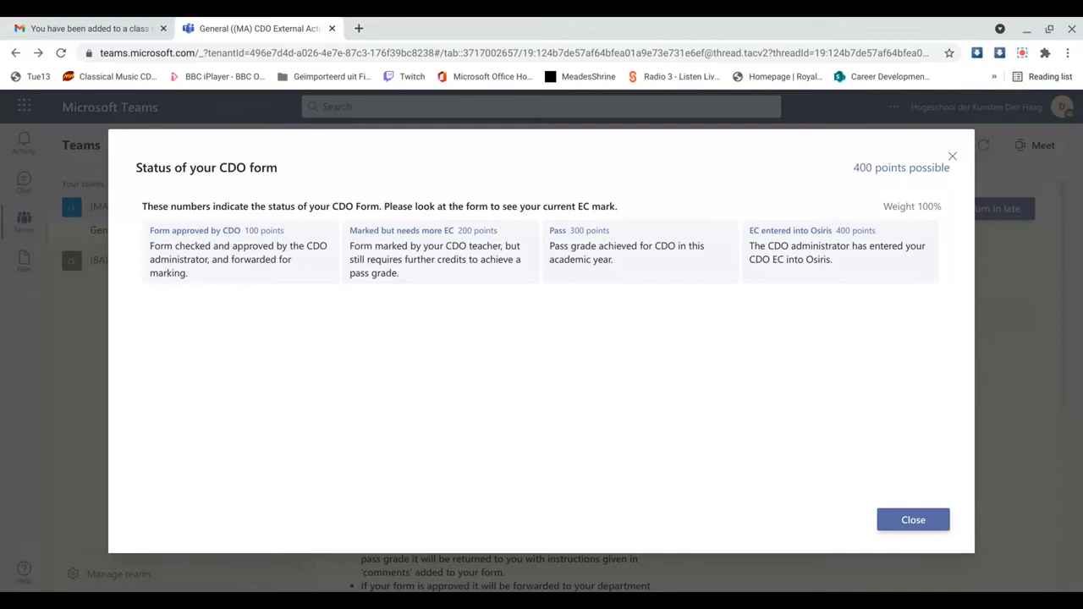
mouse_move(582, 260)
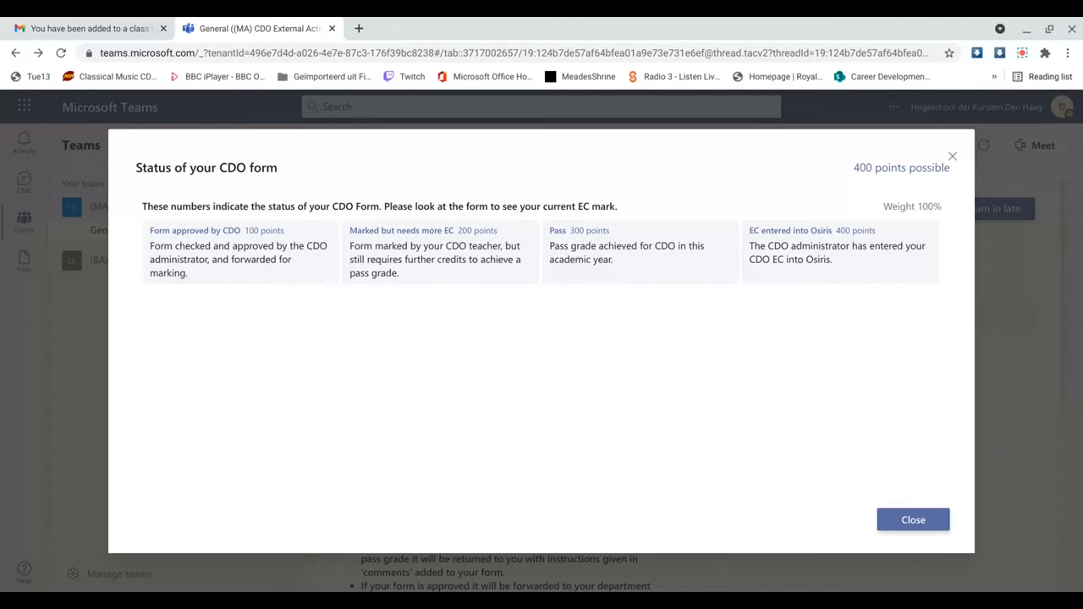
mouse_move(817, 250)
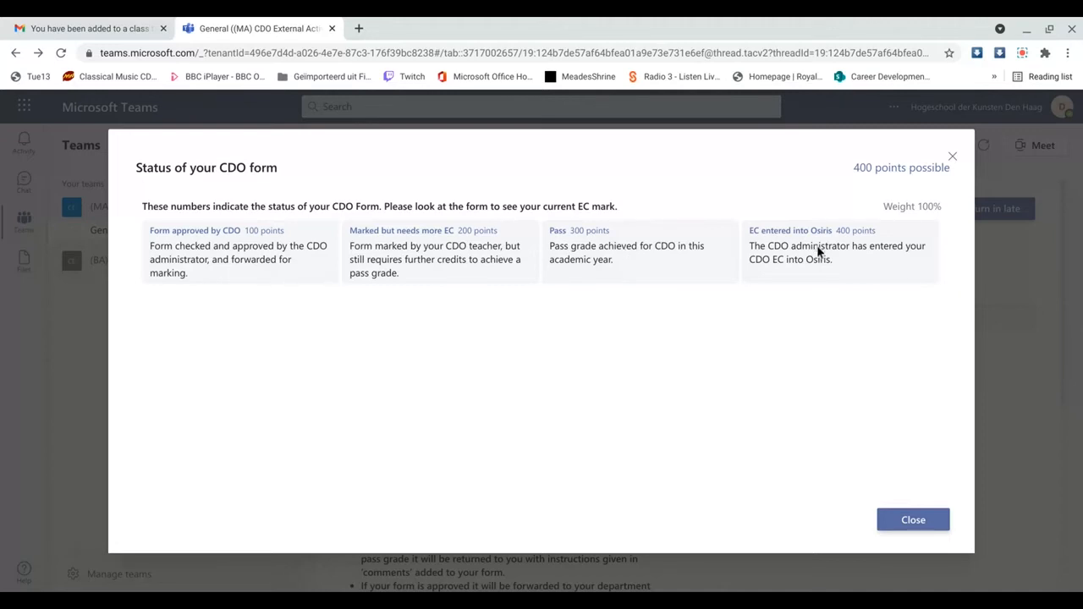
mouse_move(819, 252)
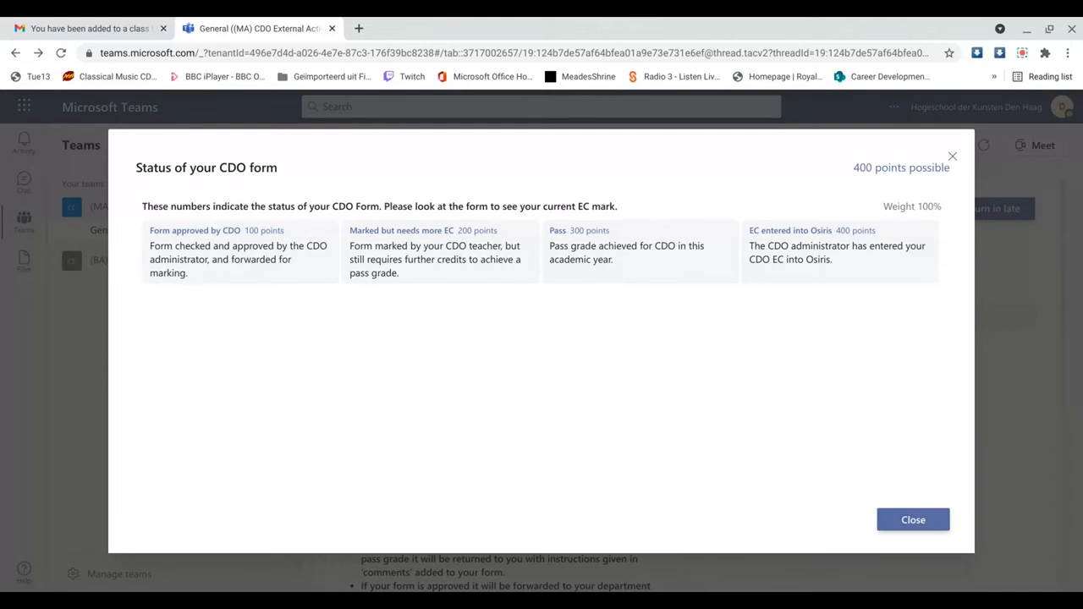
mouse_move(913, 520)
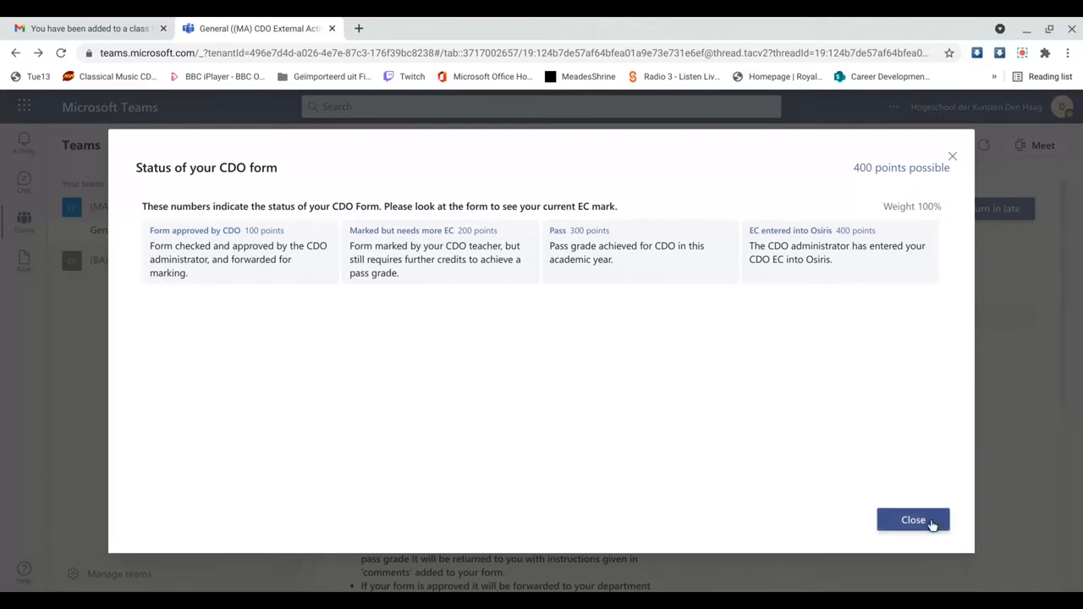
- Close the status rubric and scroll back down to the CDO form under My work
click(913, 519)
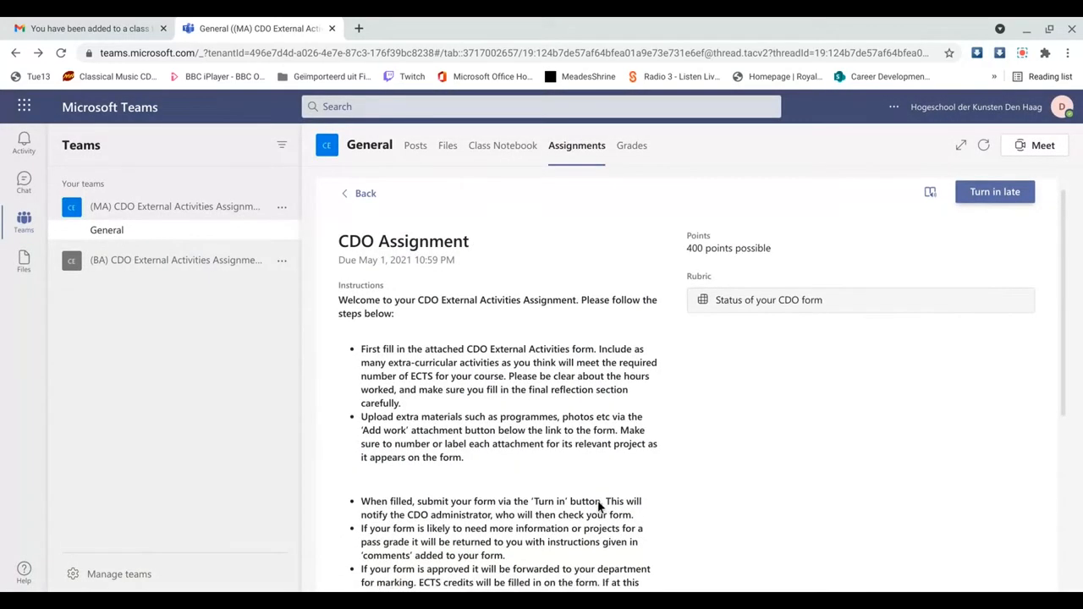
mouse_move(599, 508)
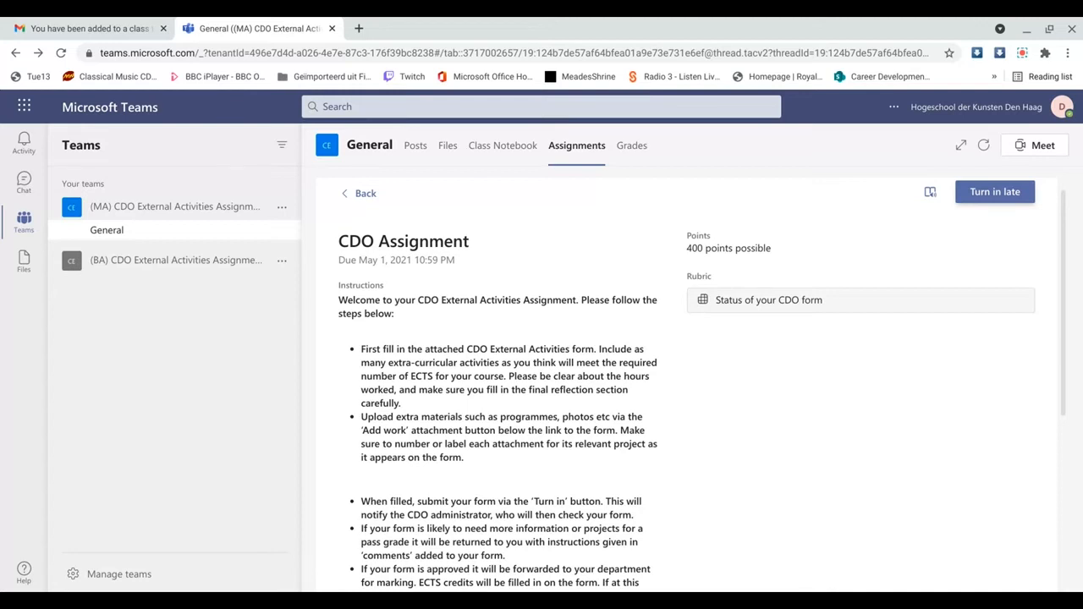
scroll(down, 3)
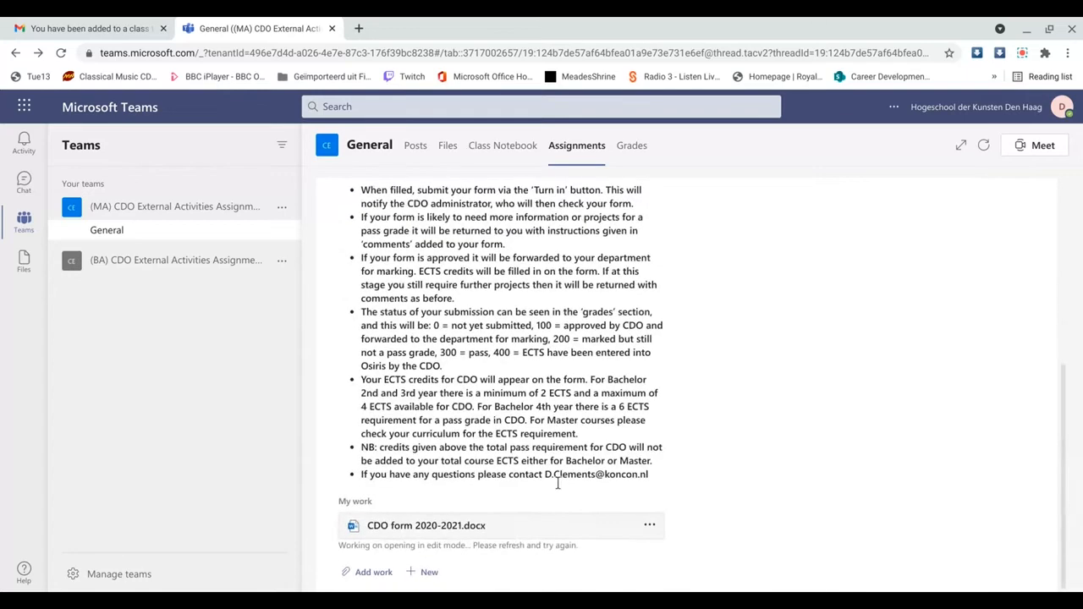
- Reopen CDO form 2020-2021.docx and read past the student details and teacher assessment toward the Teaching table
click(426, 524)
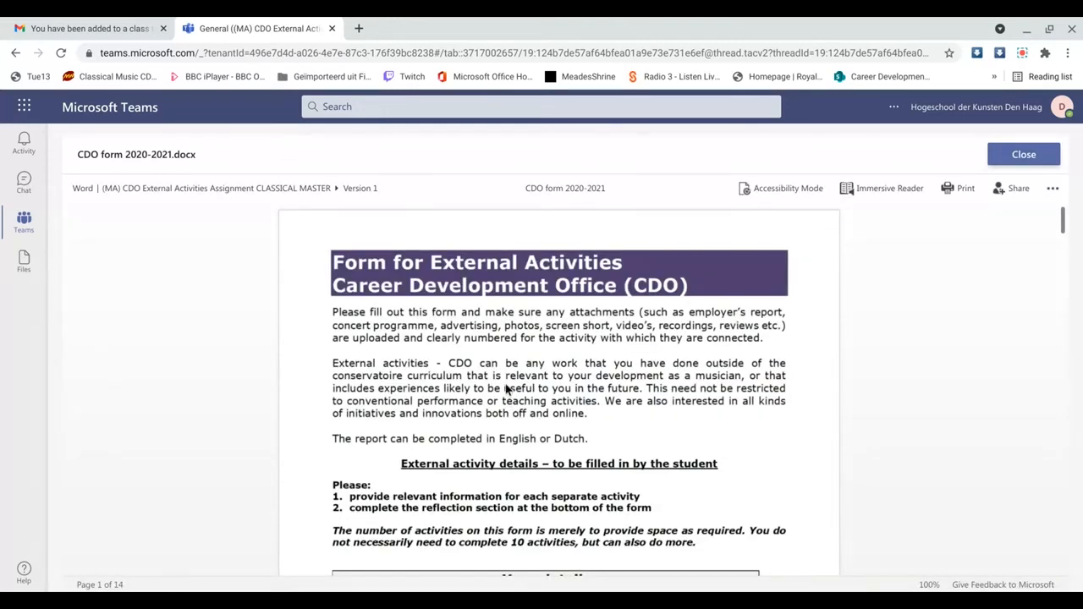
scroll(down, 3)
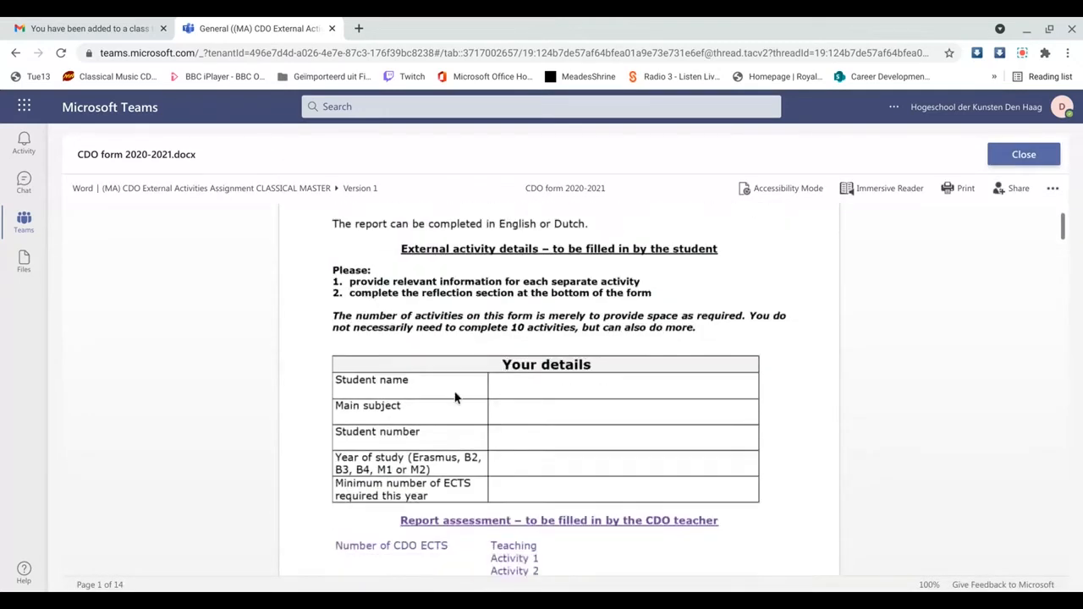
scroll(down, 3)
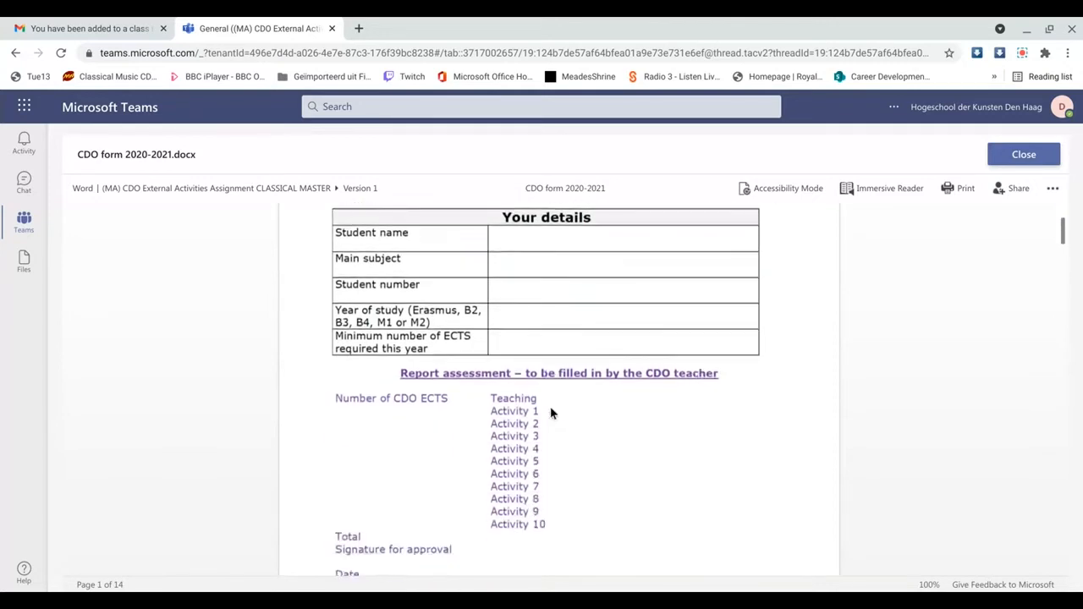
scroll(down, 3)
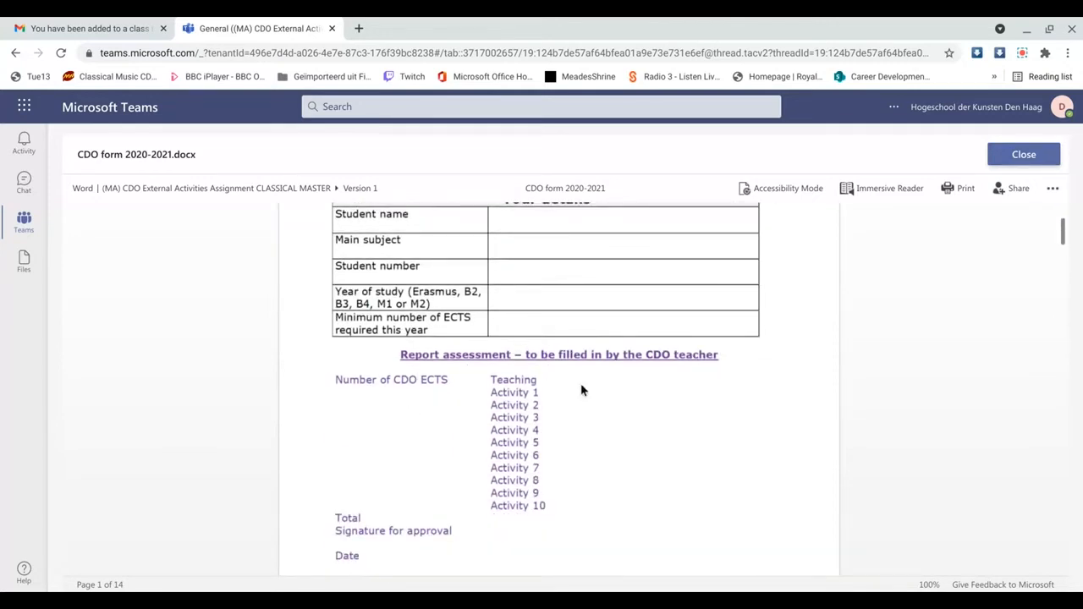
scroll(down, 3)
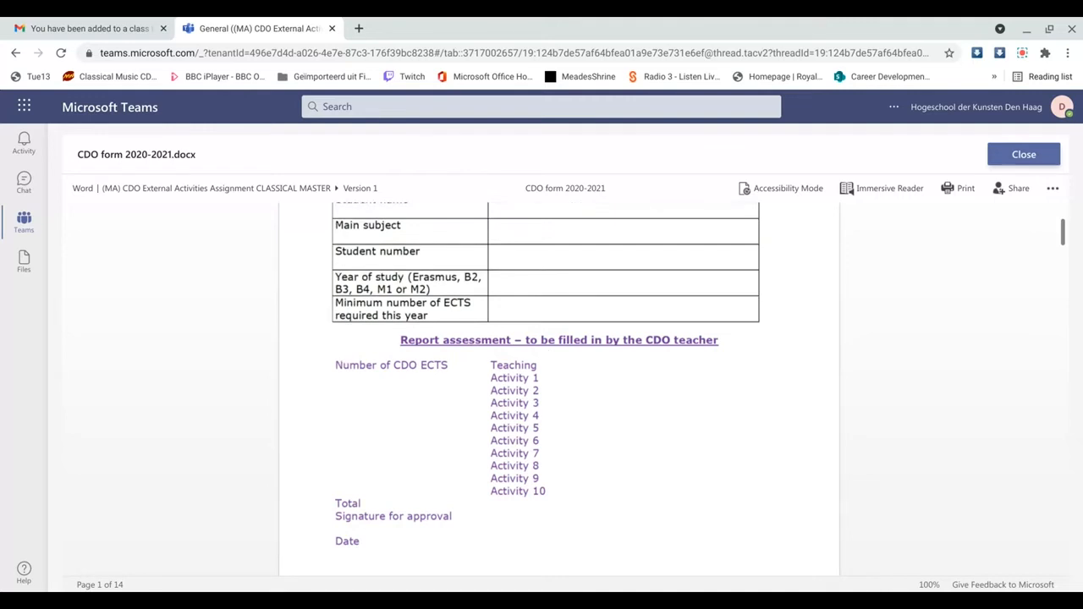
scroll(down, 3)
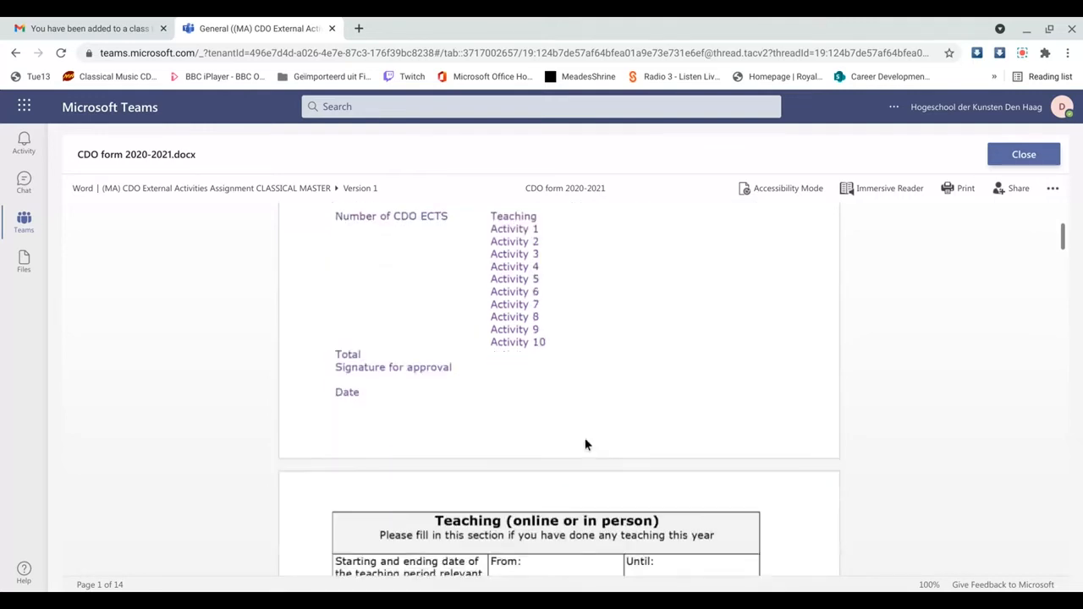
- Scroll past the Teaching table until the Activity 1: Activity details table appears
scroll(down, 3)
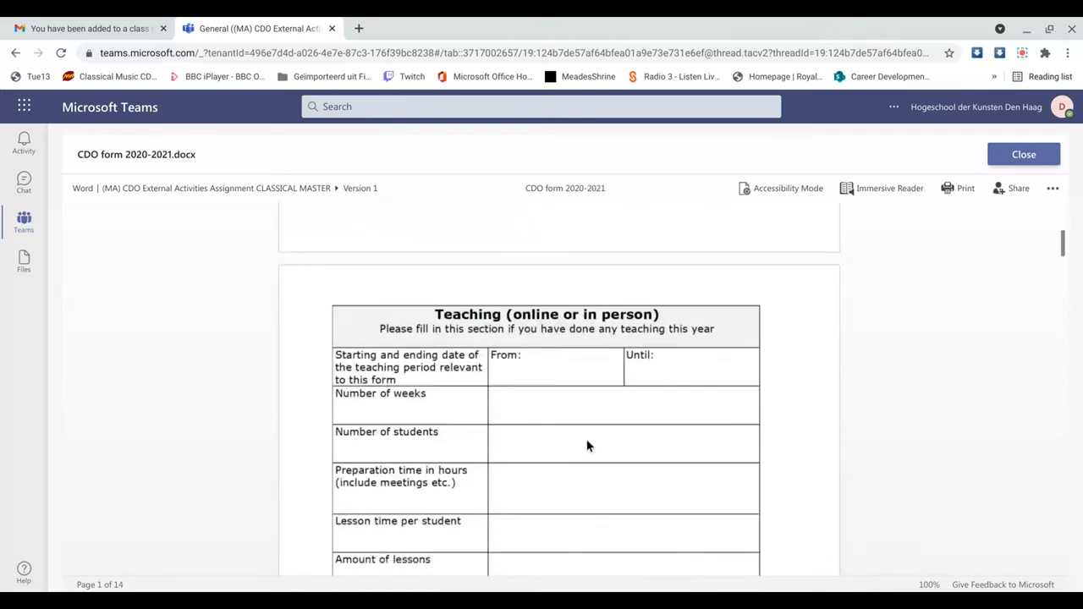
scroll(up, 3)
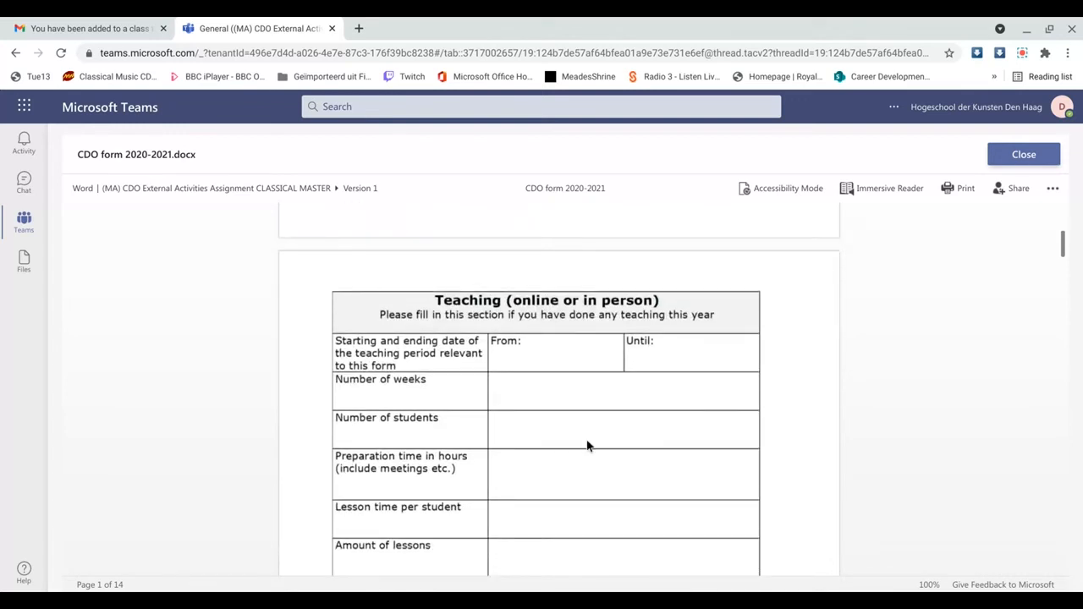
scroll(down, 3)
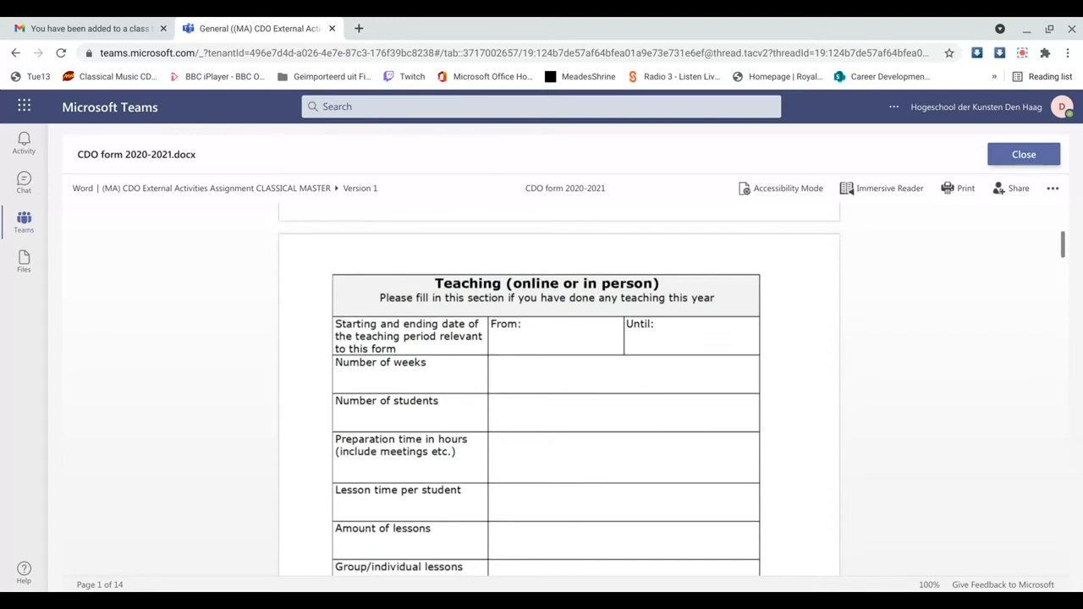
scroll(down, 3)
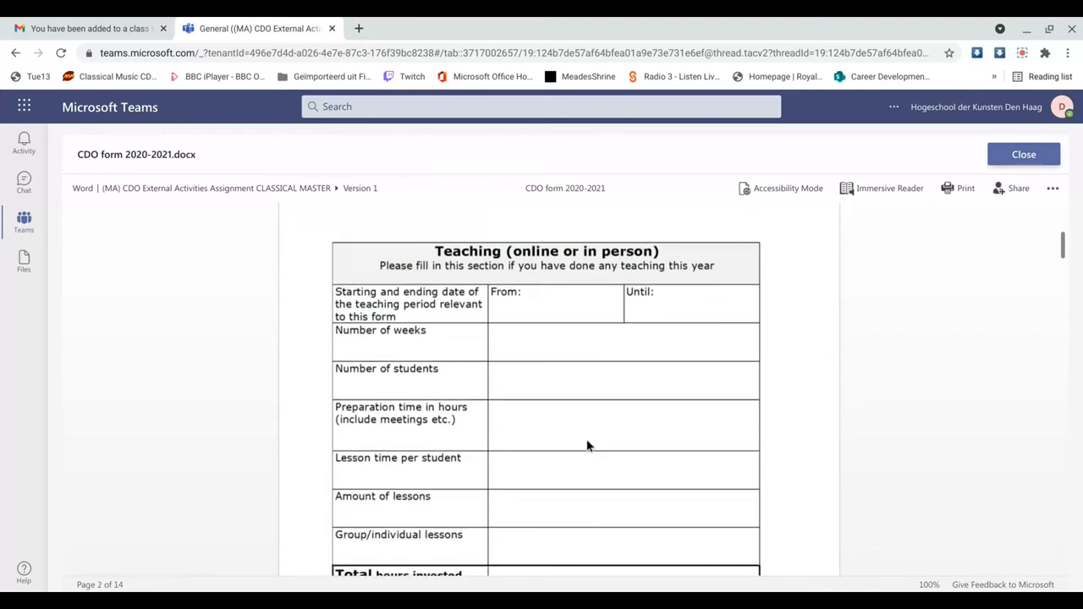
scroll(down, 3)
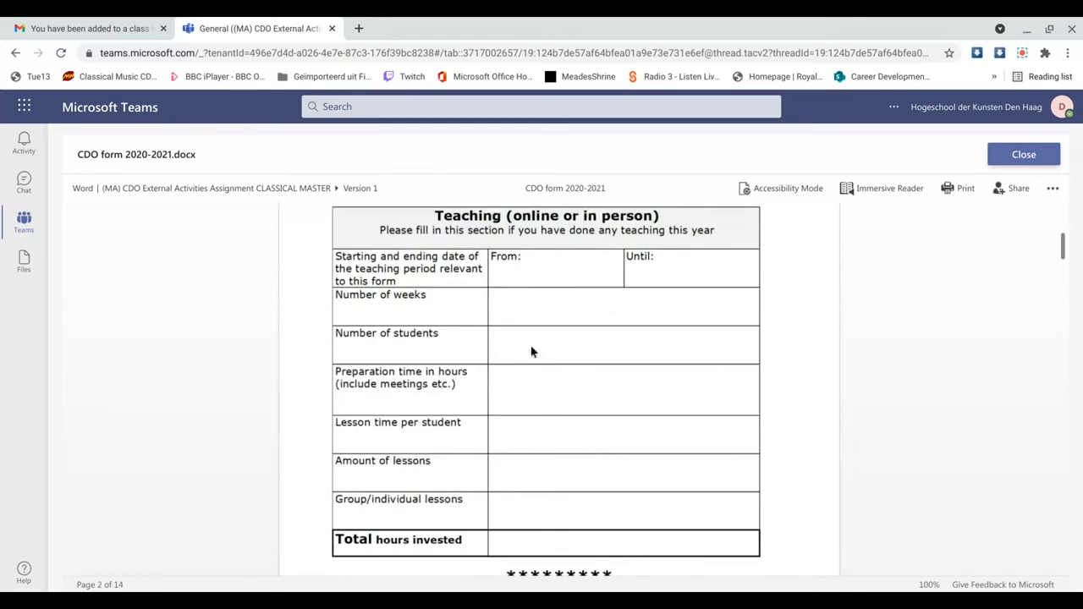
scroll(down, 3)
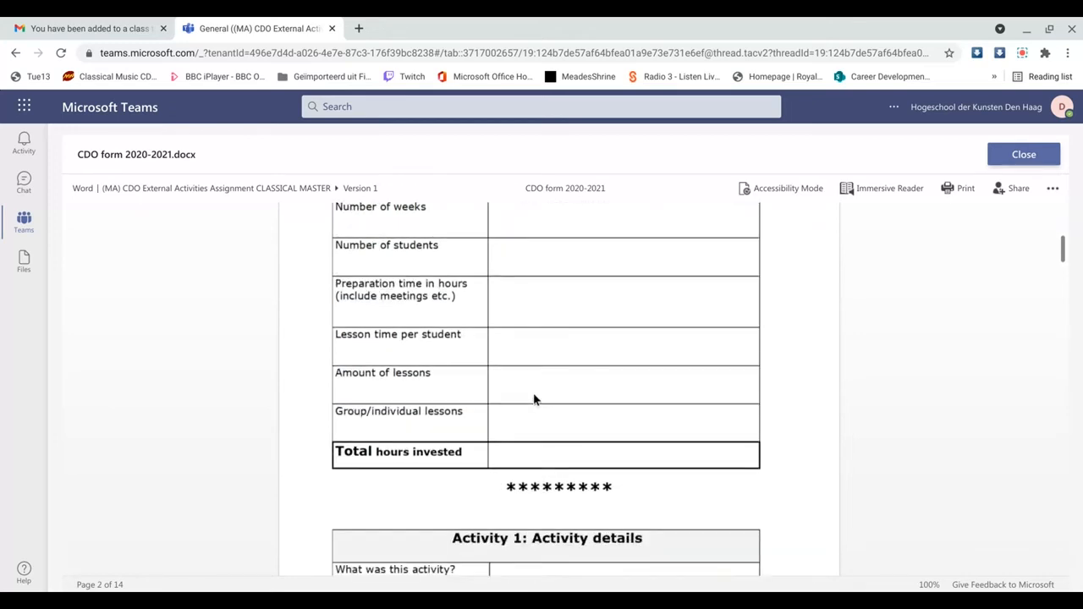
scroll(down, 3)
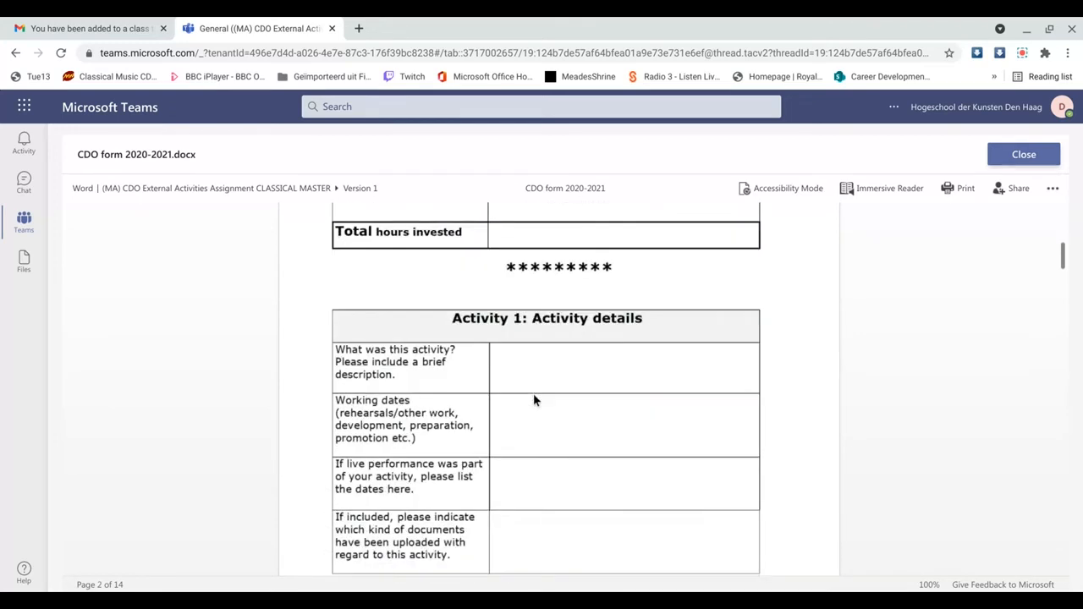
- Page down through the intermediate activity detail tables of the CDO form
scroll(down, 3)
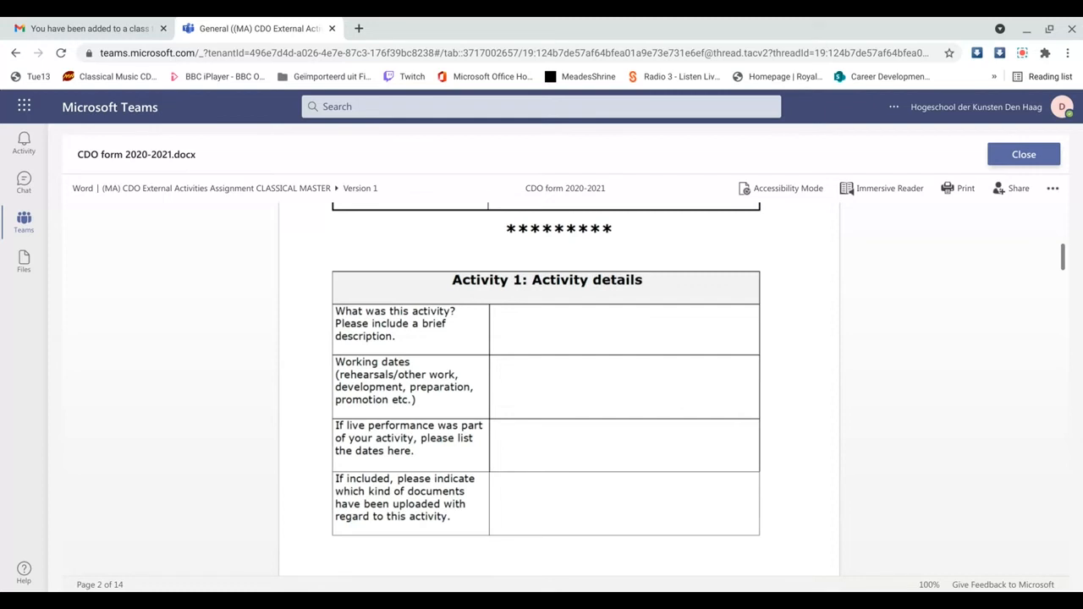
scroll(down, 3)
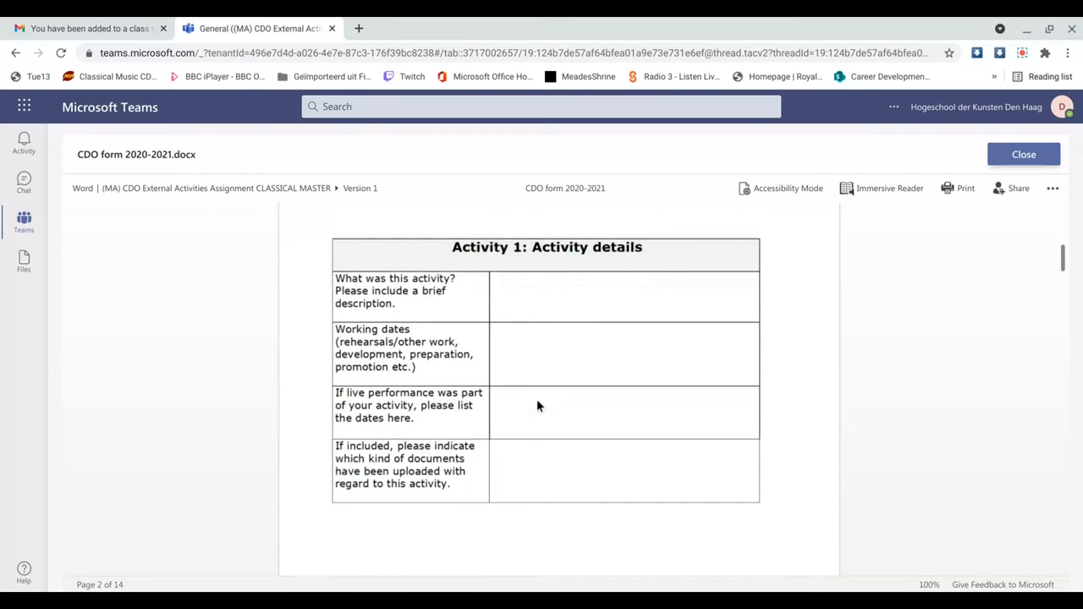
mouse_move(539, 406)
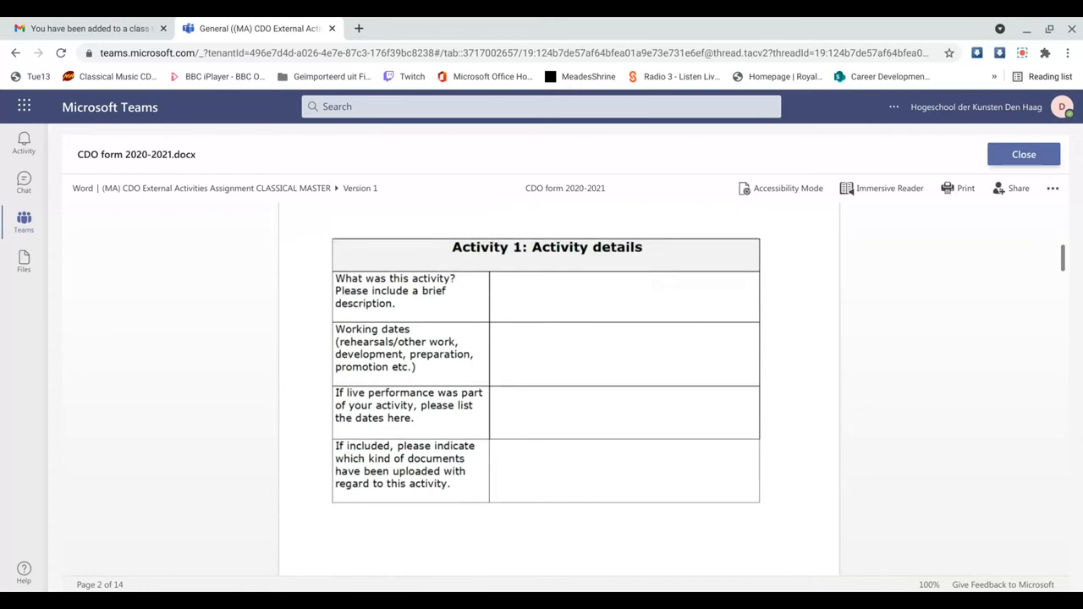
scroll(down, 3)
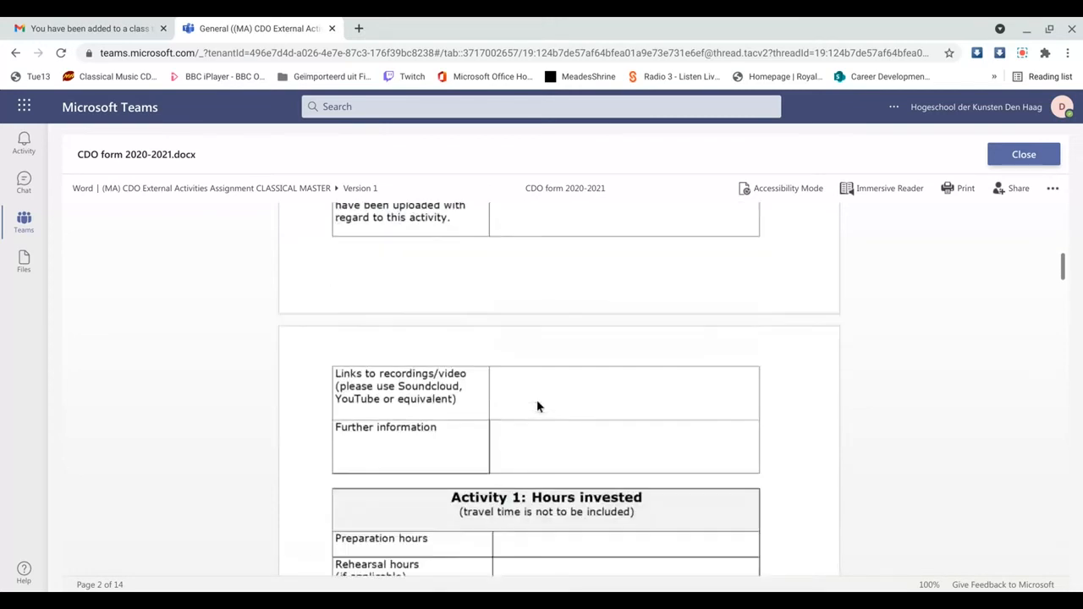
scroll(down, 3)
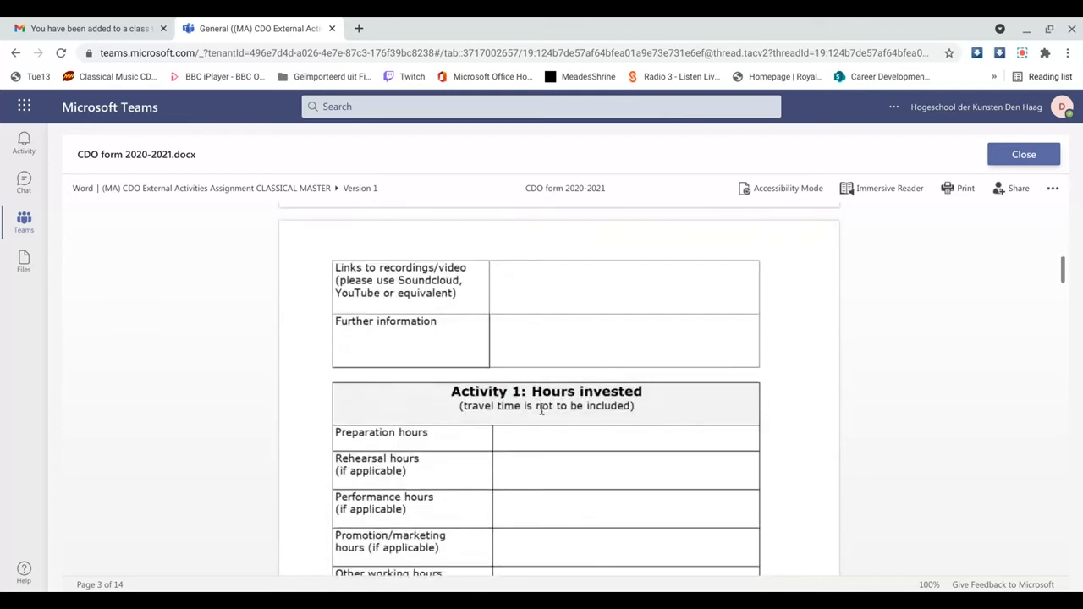
scroll(up, 3)
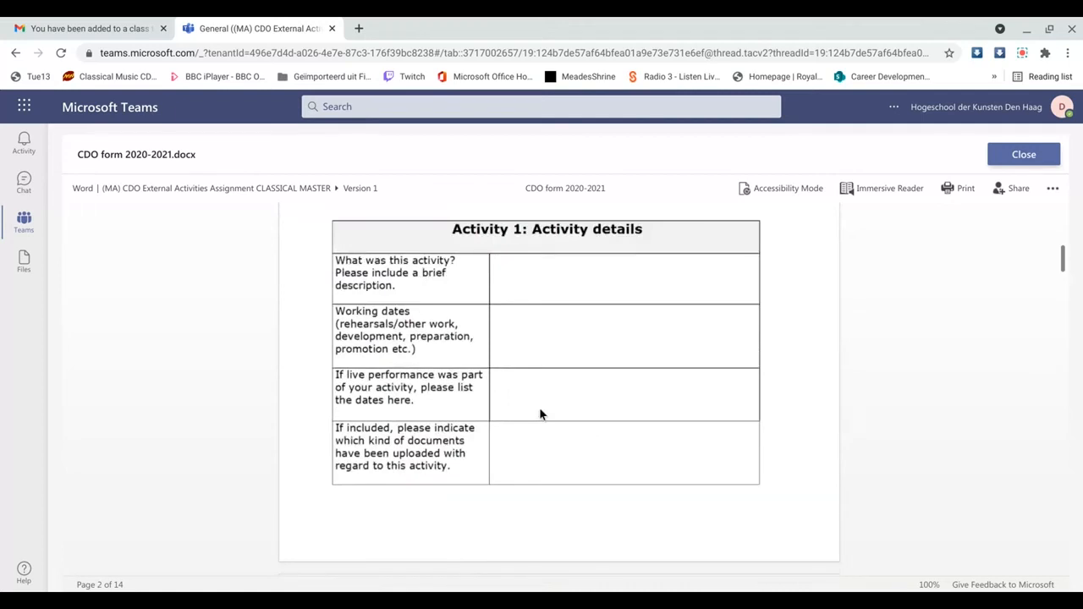
mouse_move(522, 362)
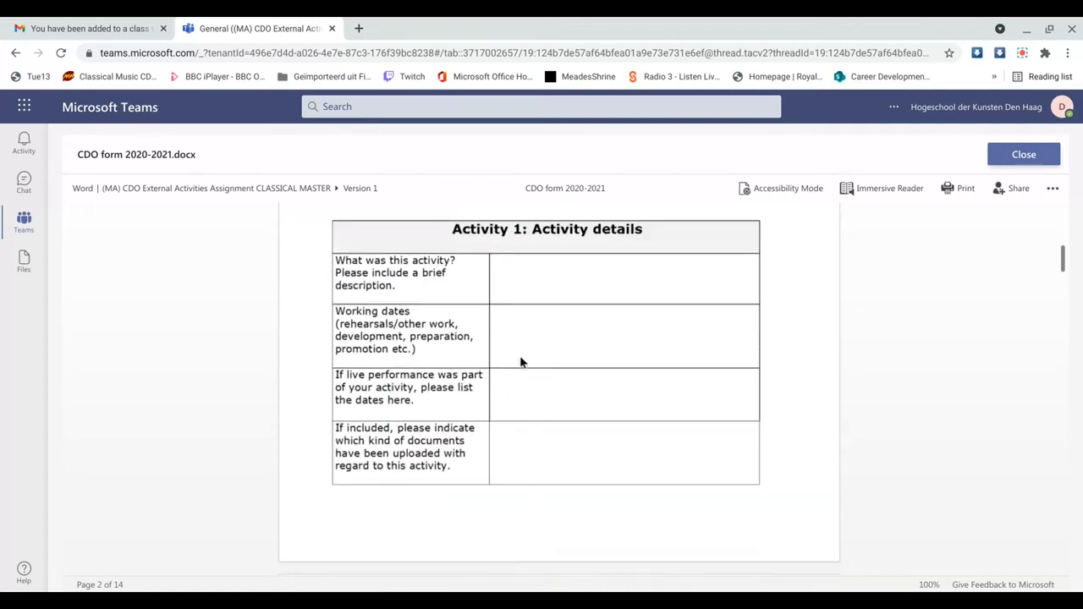
mouse_move(565, 339)
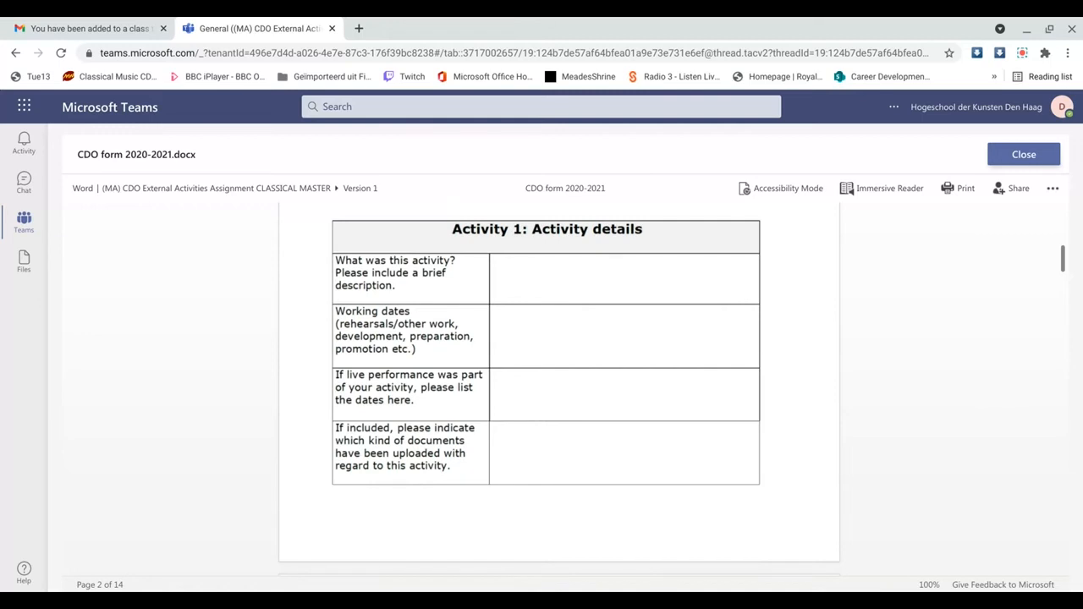
scroll(down, 3)
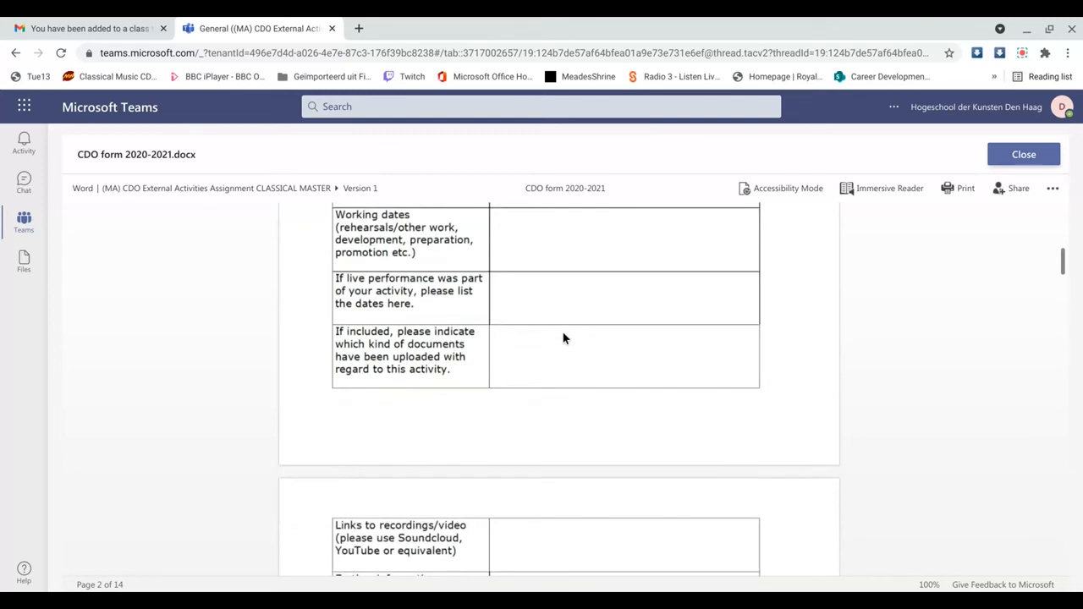
mouse_move(565, 339)
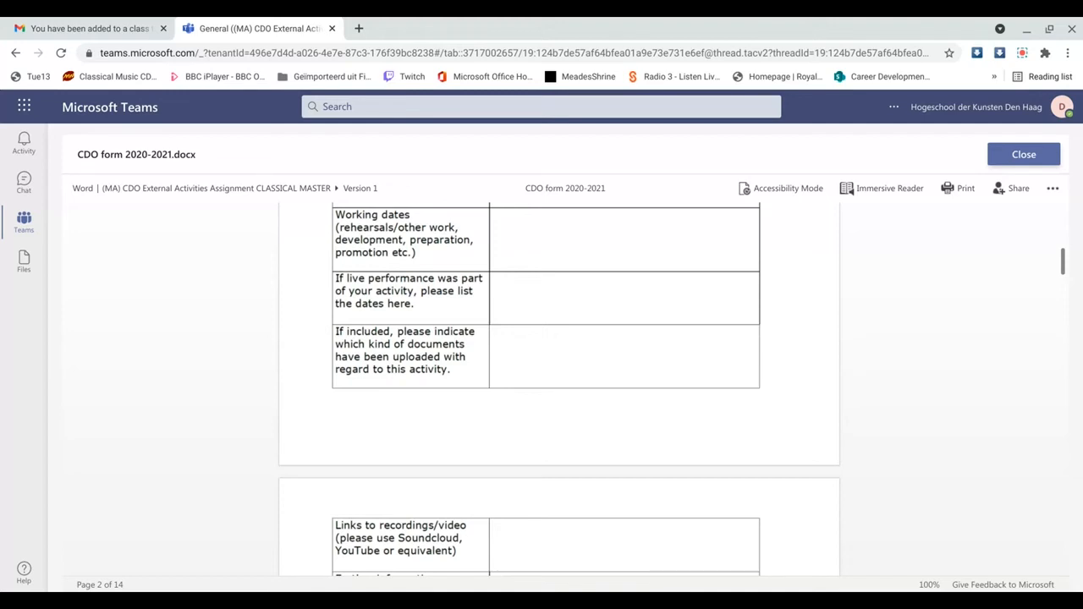
scroll(down, 3)
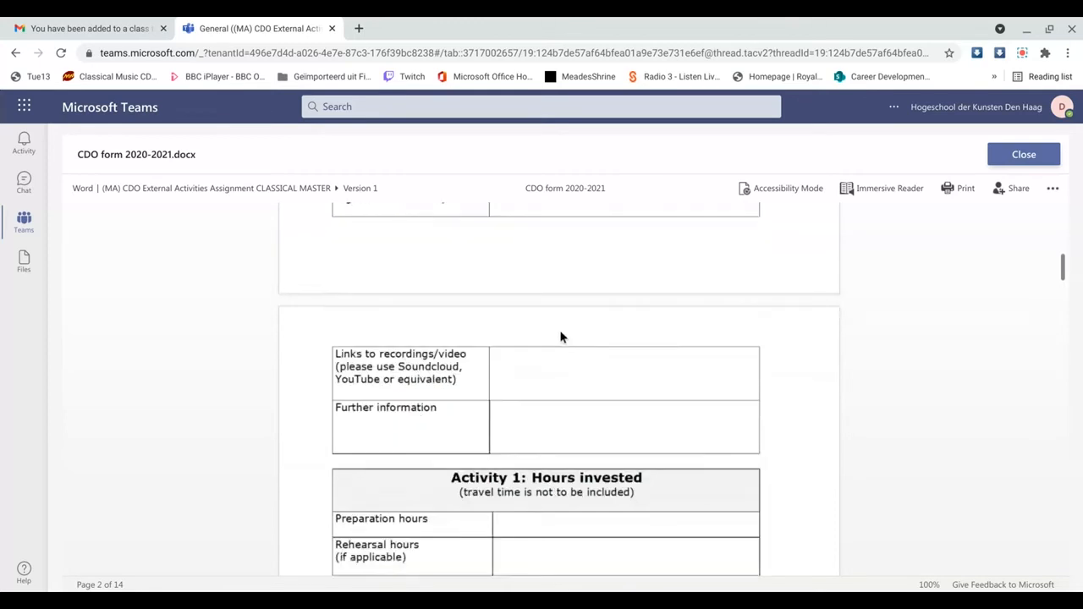
scroll(down, 3)
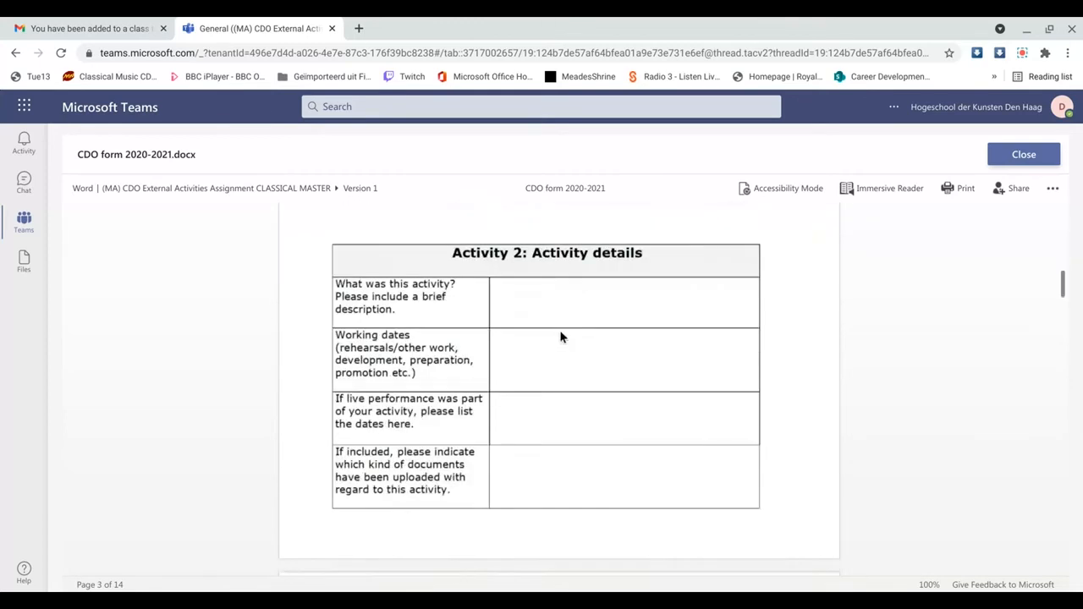
scroll(down, 3)
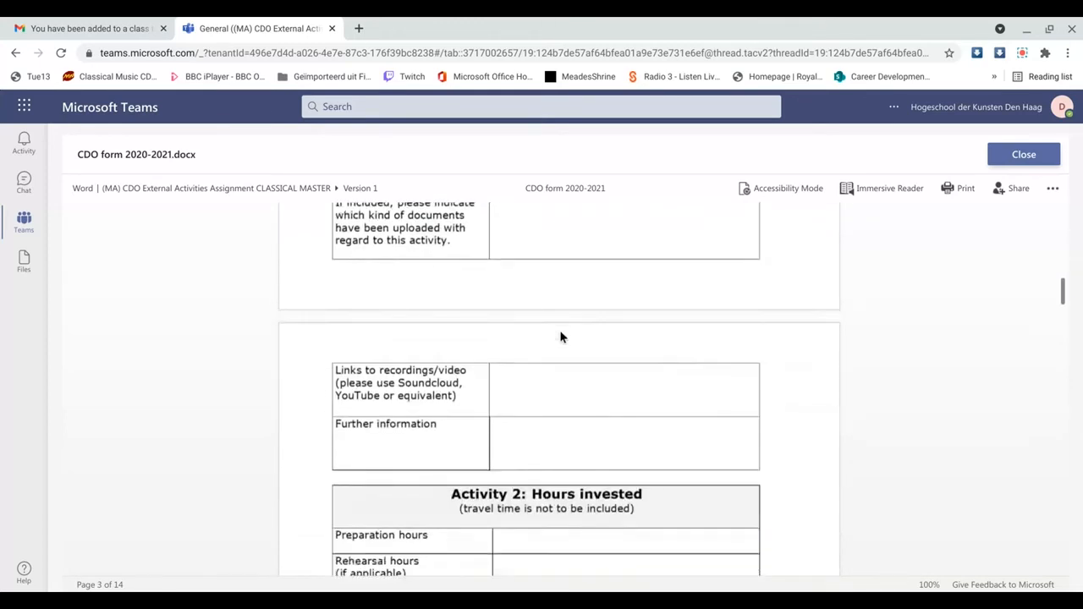
scroll(up, 3)
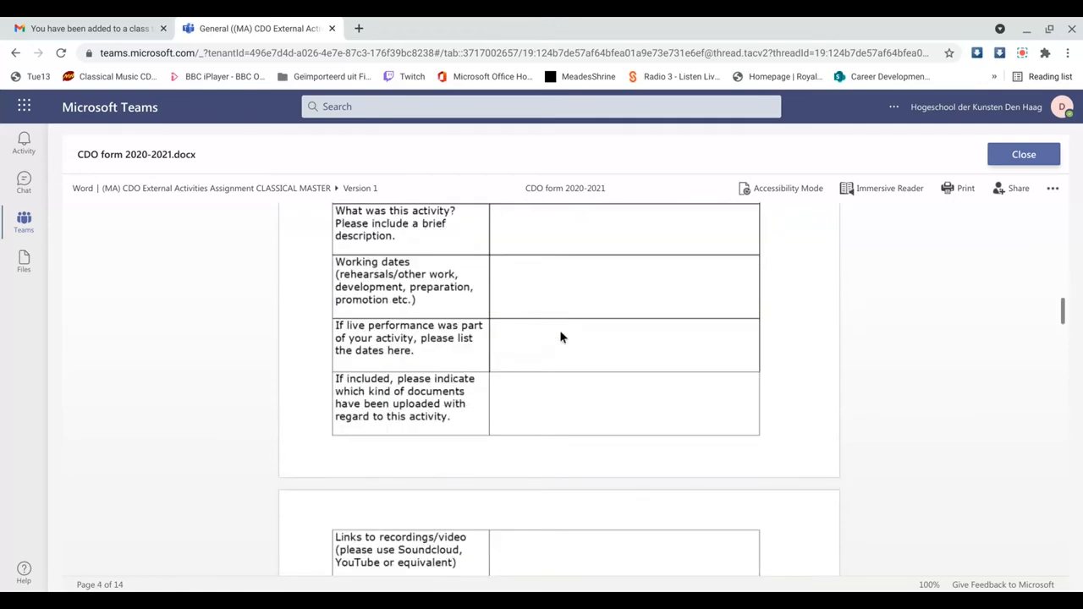
scroll(down, 3)
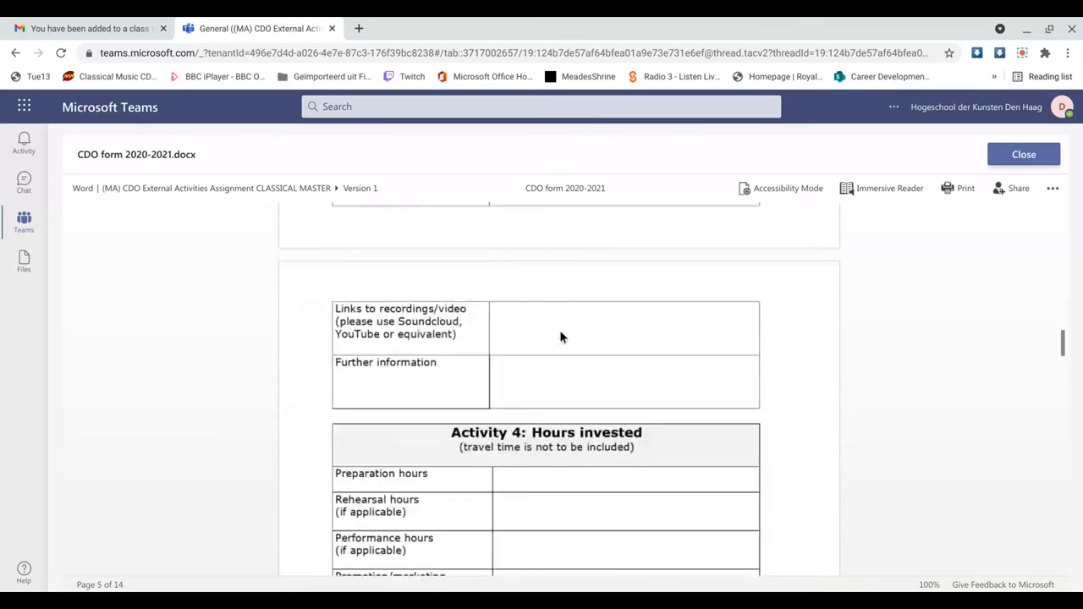
scroll(down, 3)
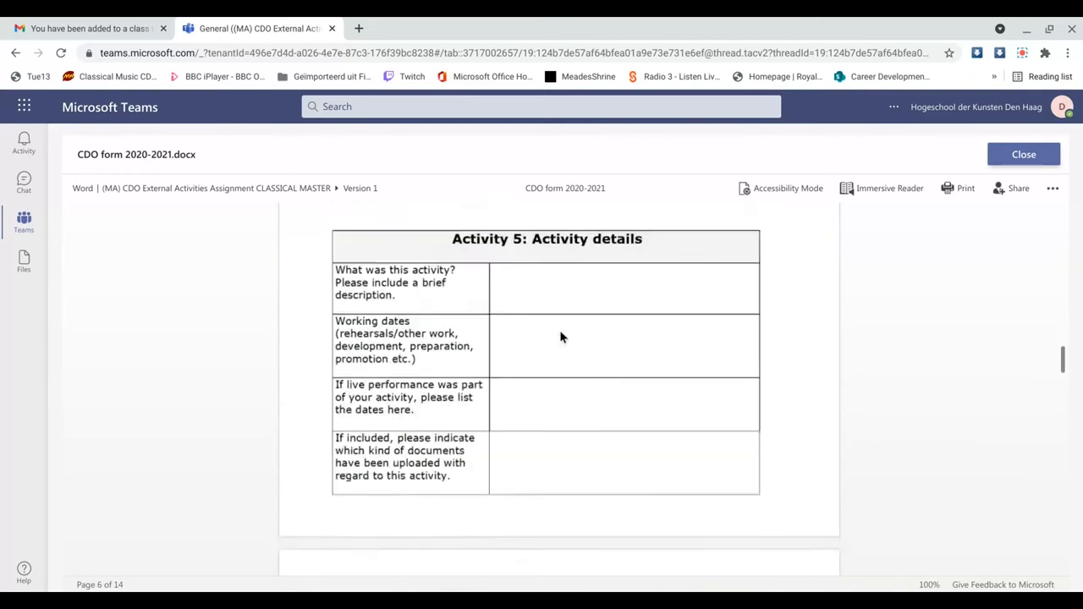
scroll(down, 3)
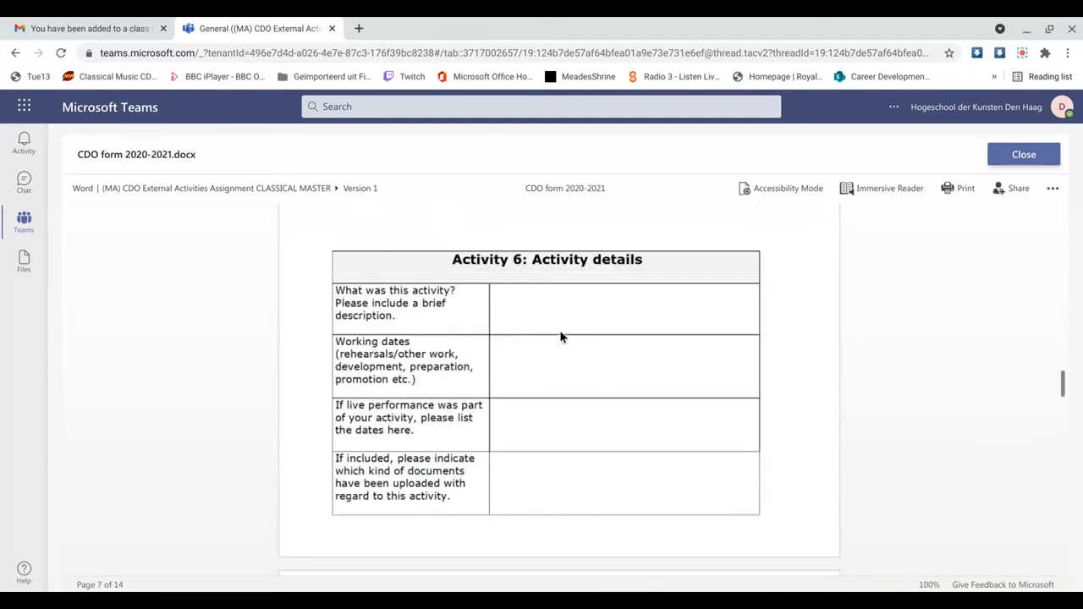
- Continue past Activities 8 and 9 to the Activity 10: Hours invested table
scroll(down, 3)
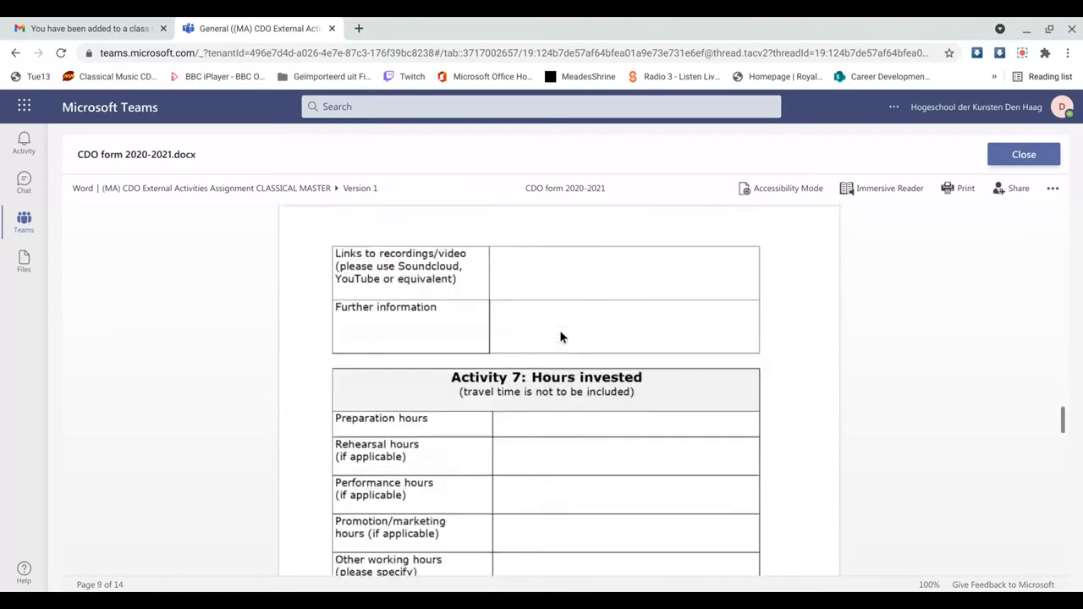
scroll(down, 3)
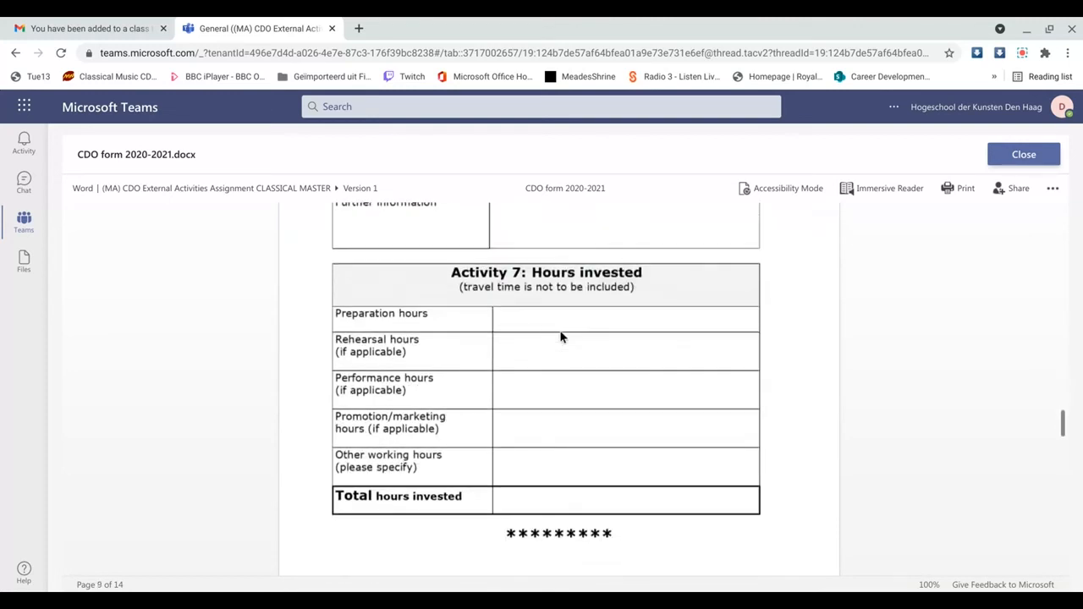
scroll(down, 3)
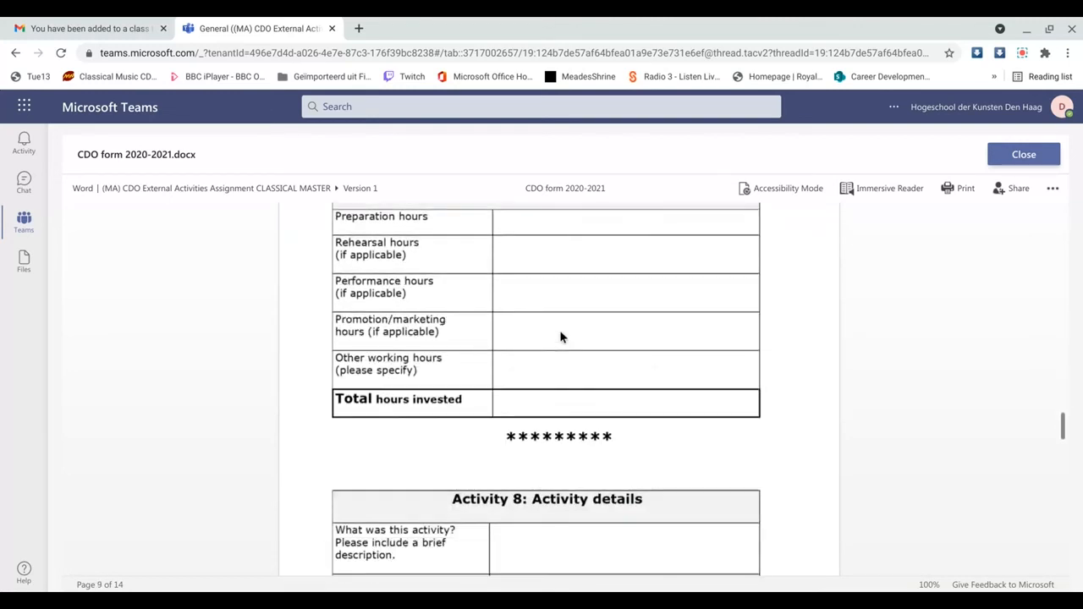
scroll(down, 3)
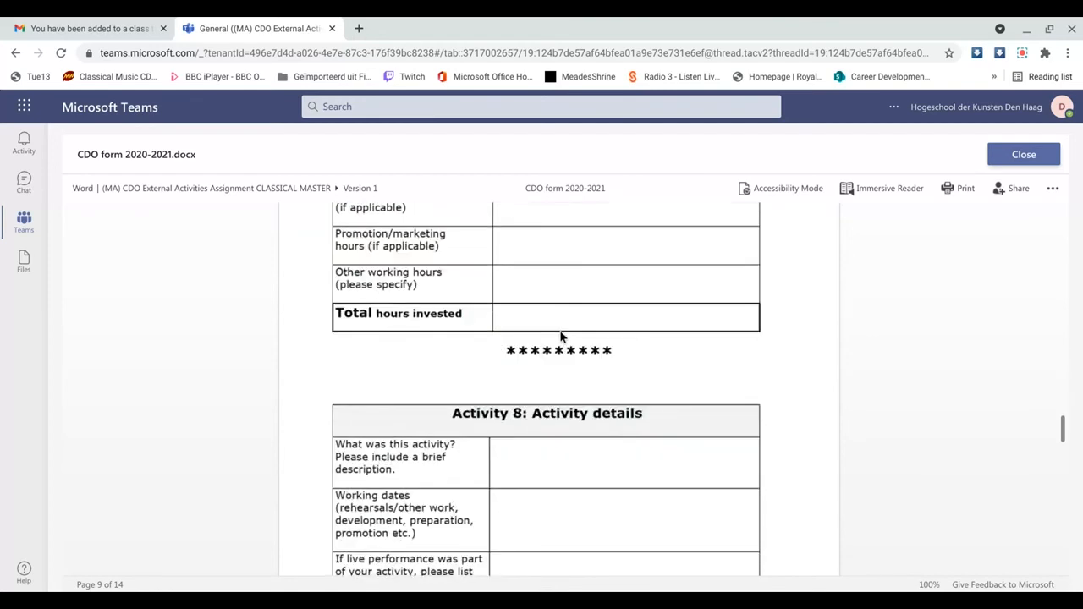
scroll(down, 3)
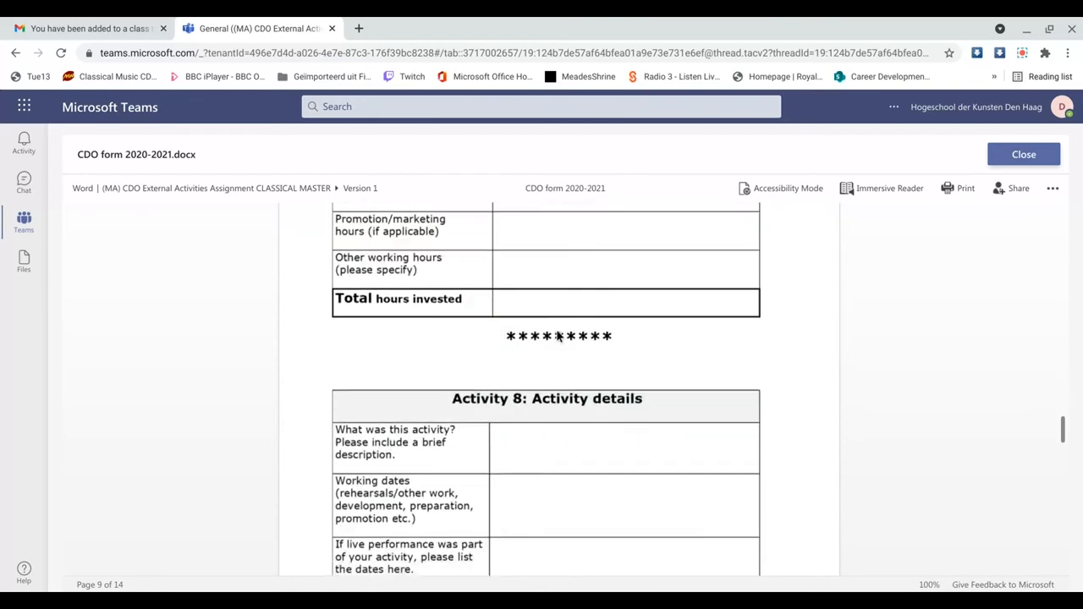
scroll(down, 3)
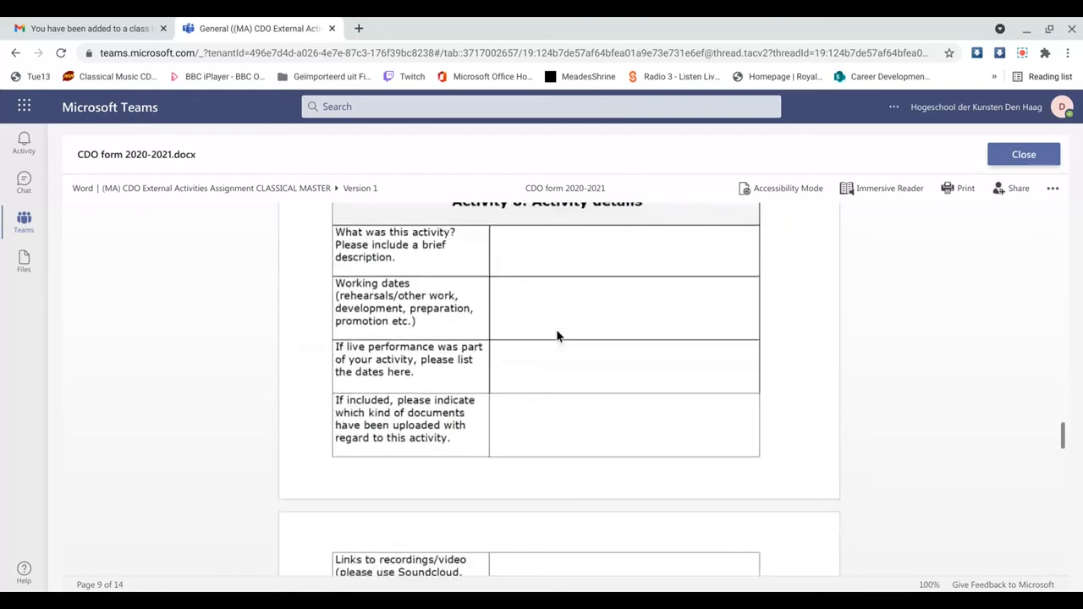
scroll(down, 3)
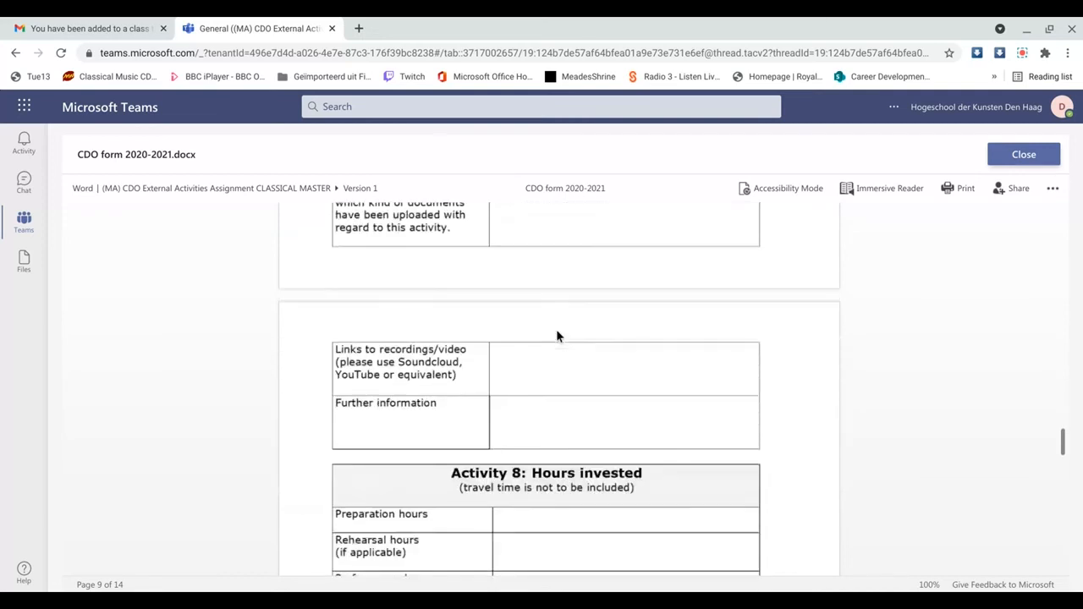
scroll(down, 3)
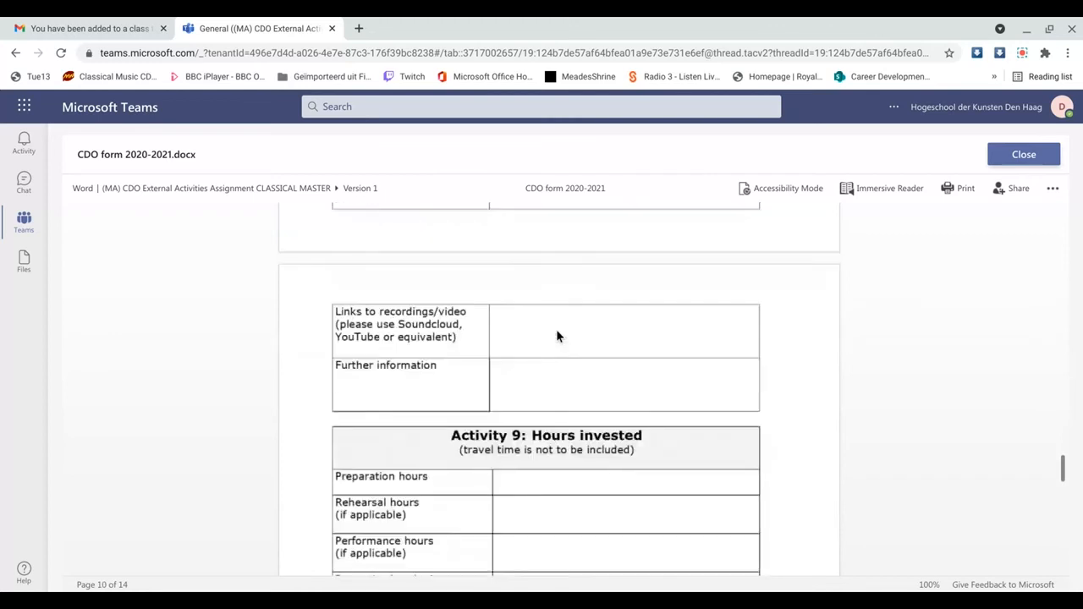
scroll(down, 3)
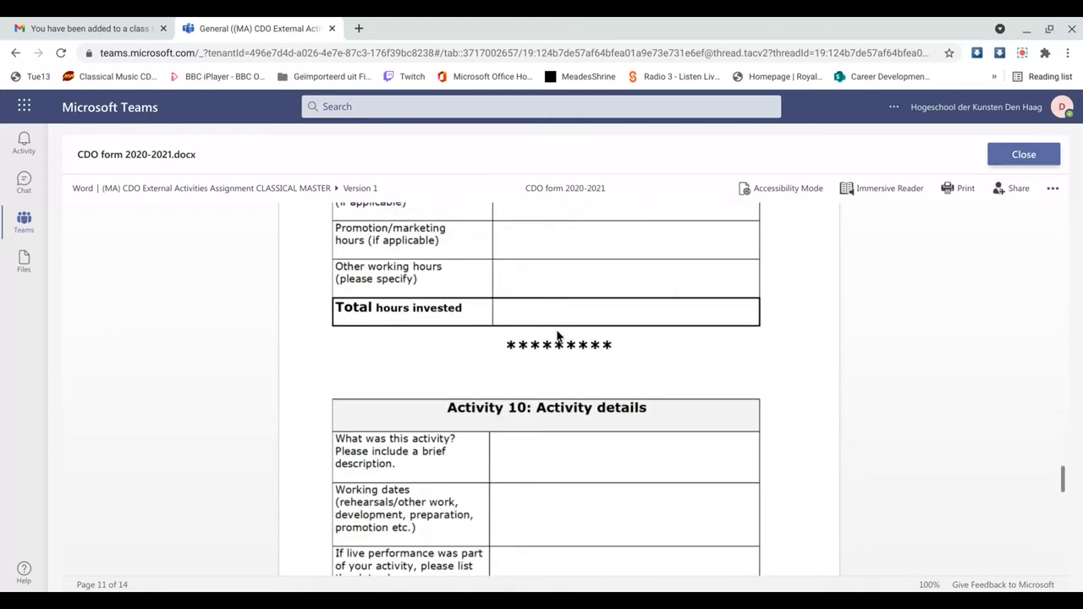
scroll(down, 3)
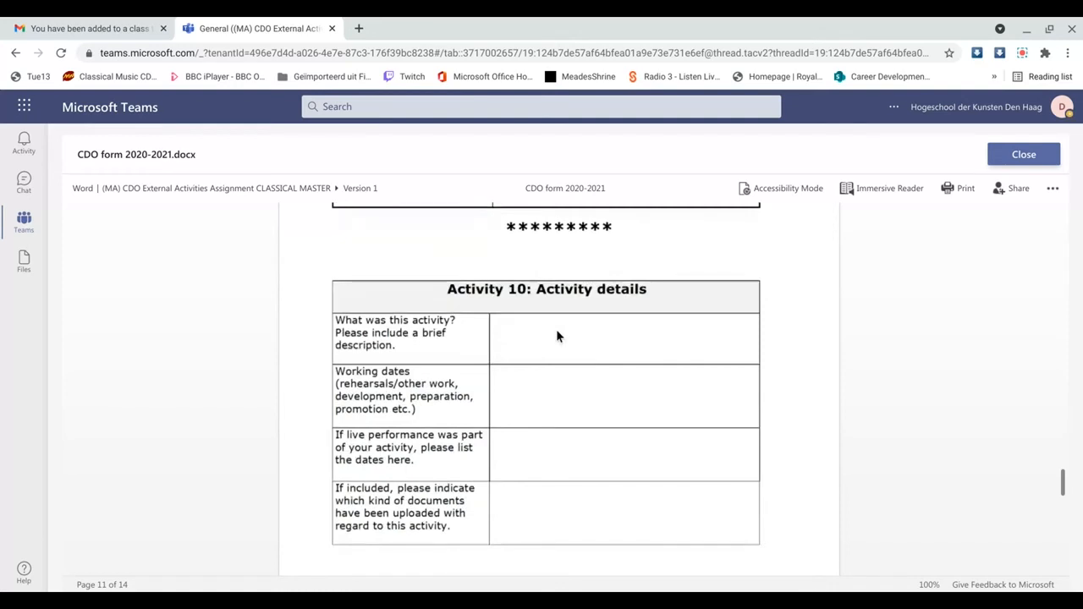
scroll(down, 3)
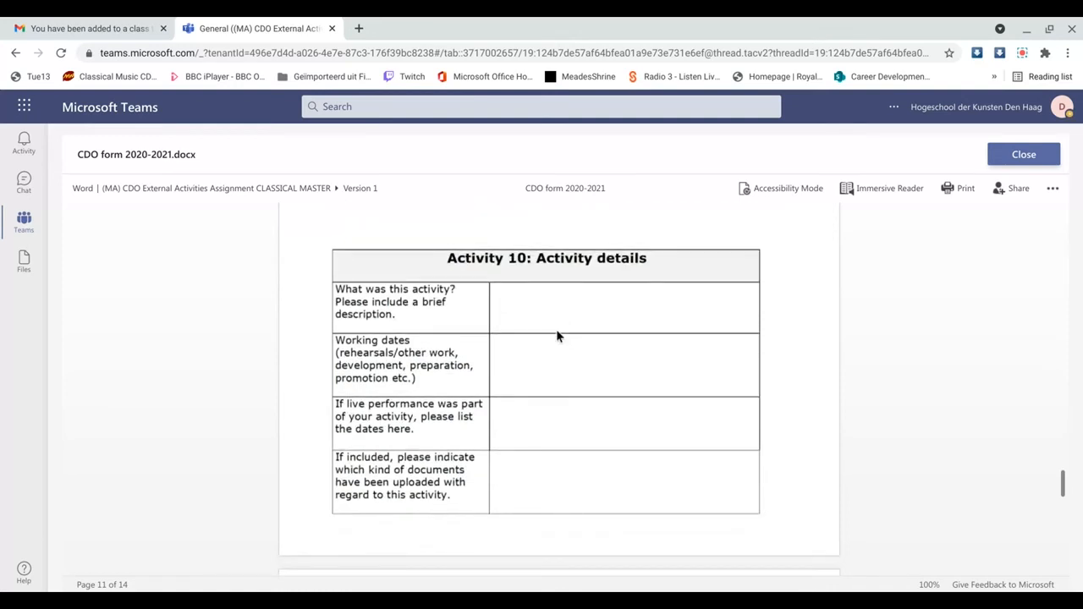
scroll(down, 3)
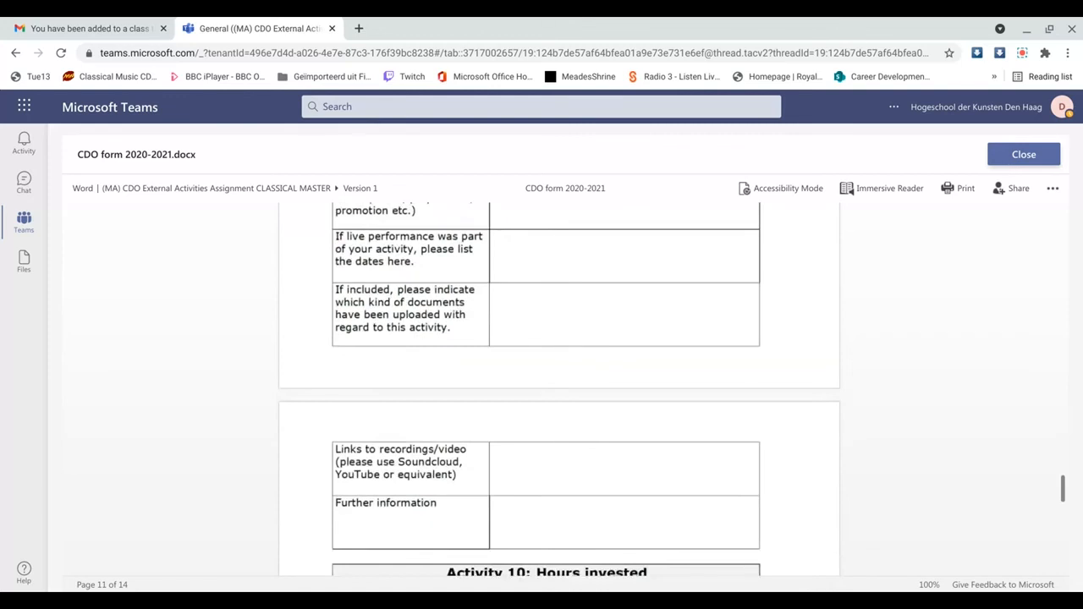
scroll(down, 3)
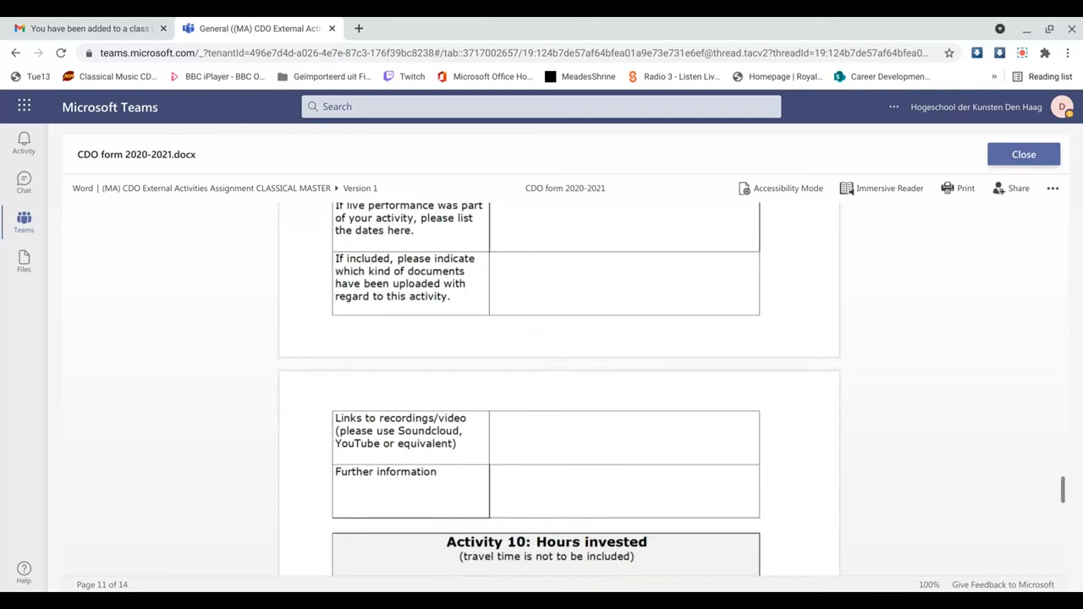
mouse_move(504, 450)
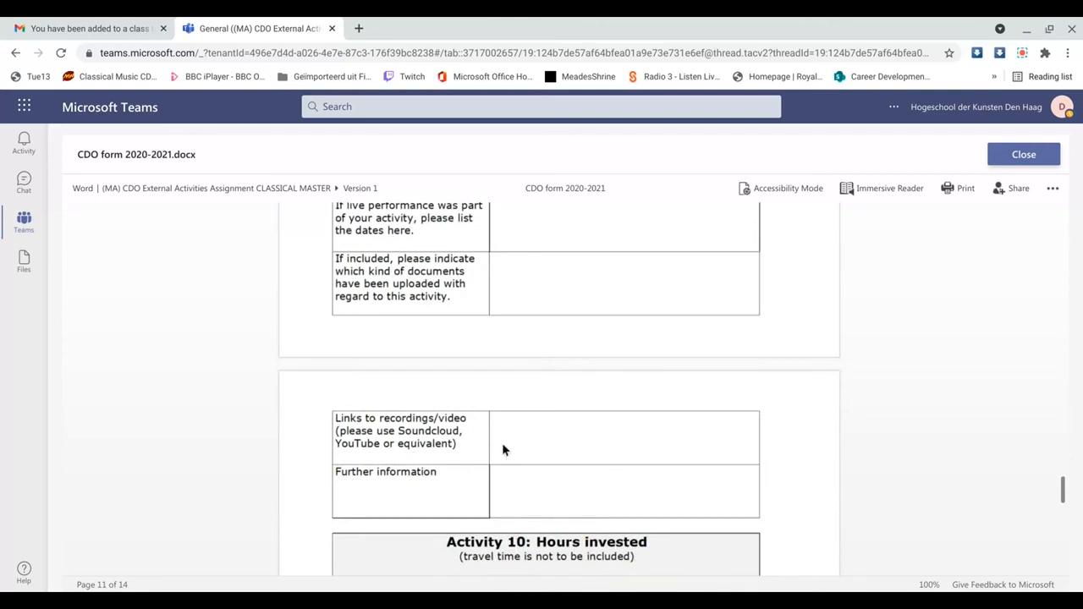
mouse_move(541, 434)
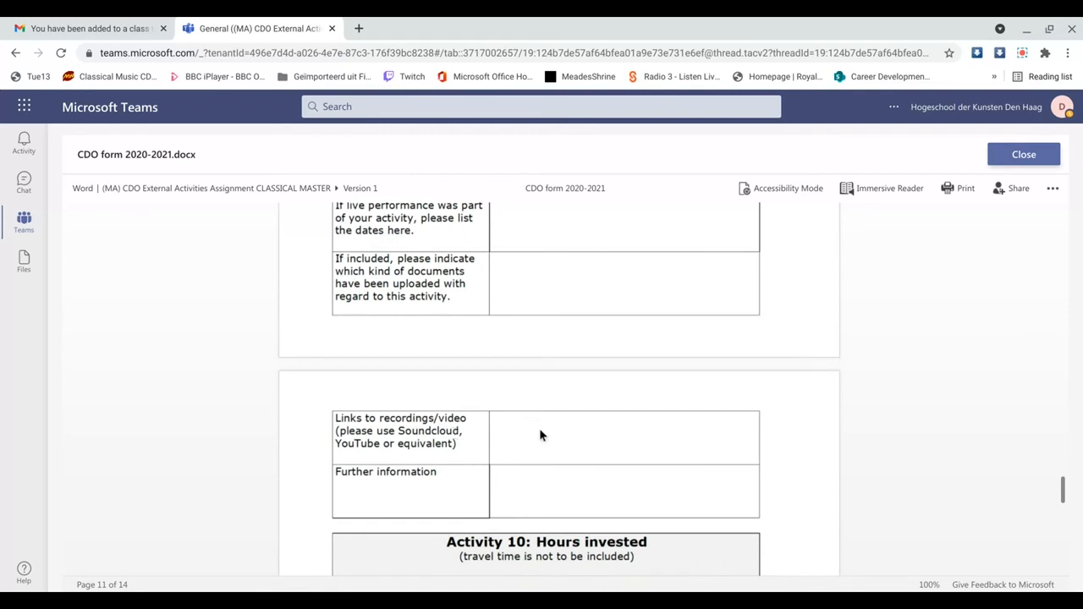
scroll(down, 3)
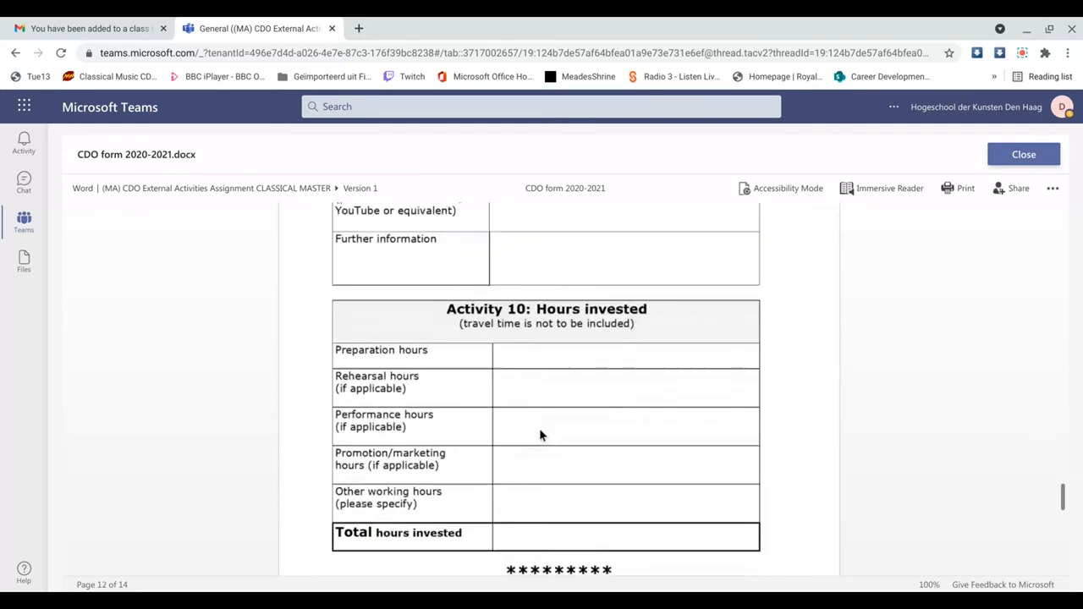
- Scroll past Activity 10 into the Reflection section with its questions on learning, problems solved and positive experiences
scroll(down, 3)
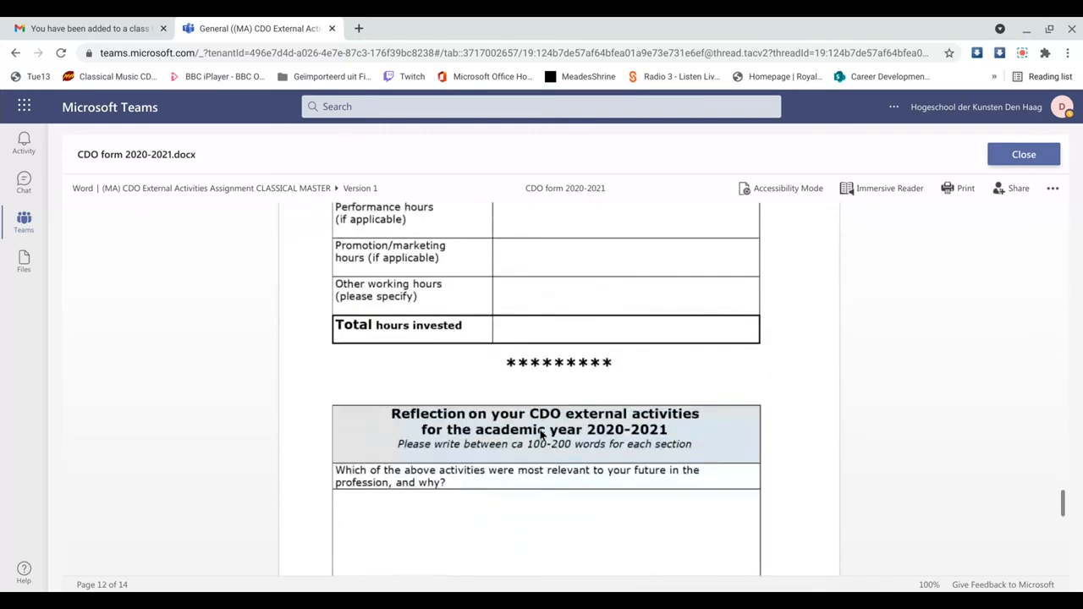
scroll(down, 3)
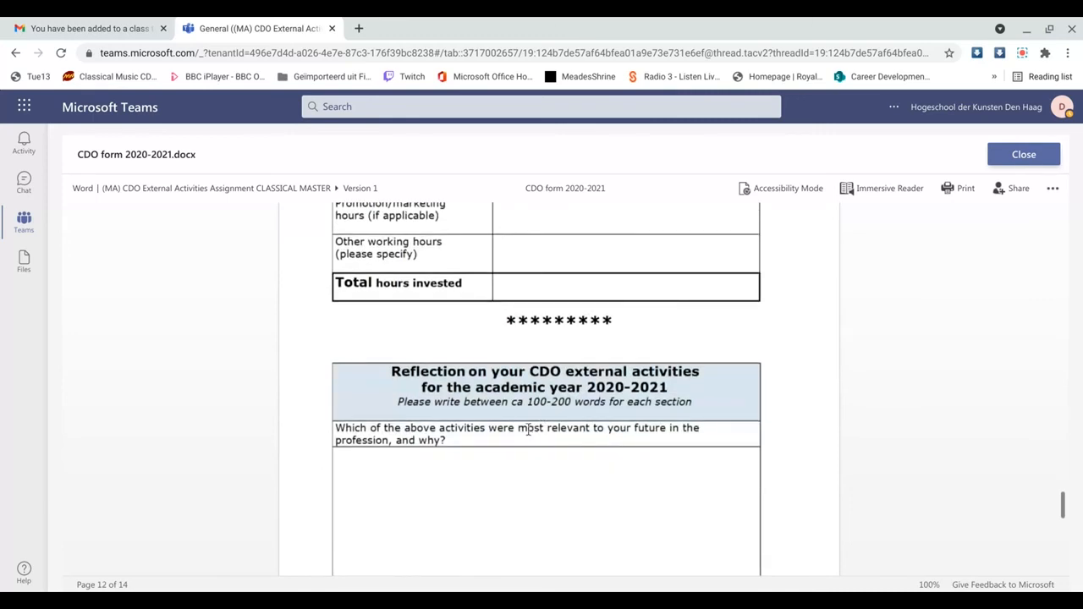
scroll(down, 3)
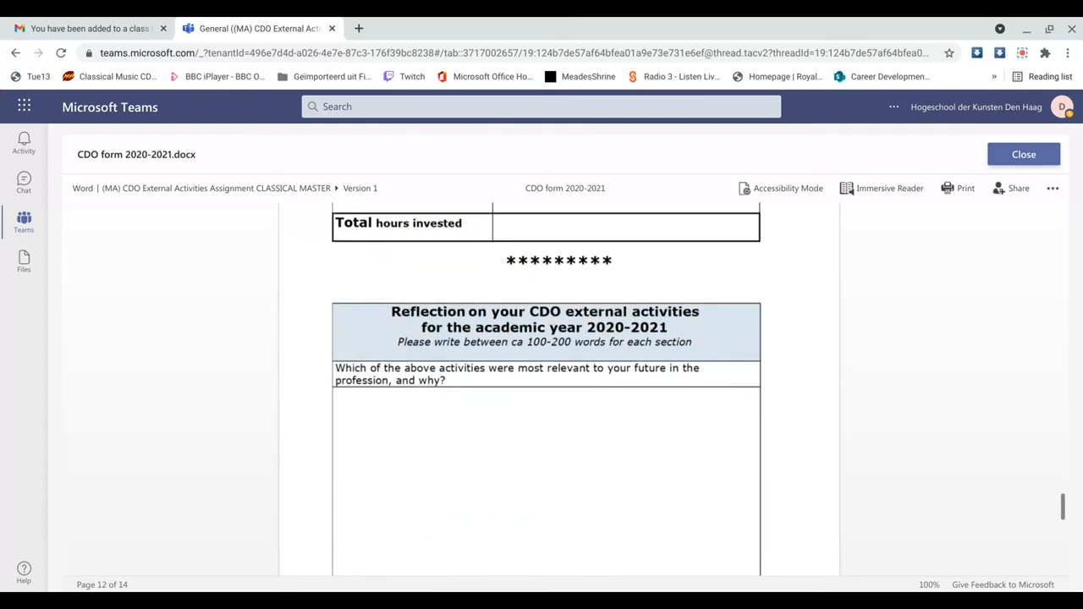
mouse_move(503, 436)
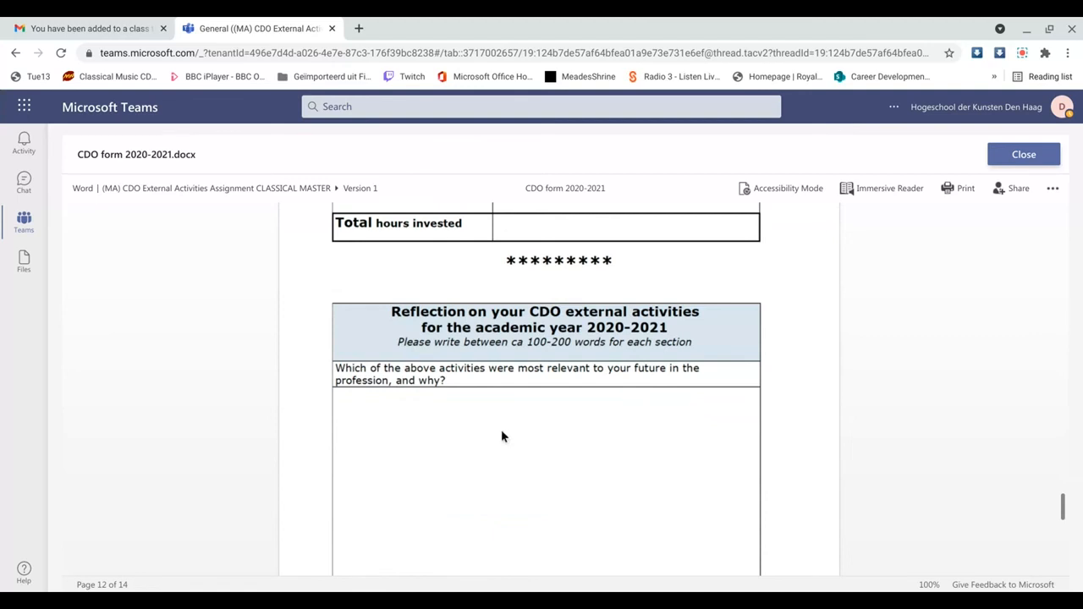
scroll(down, 3)
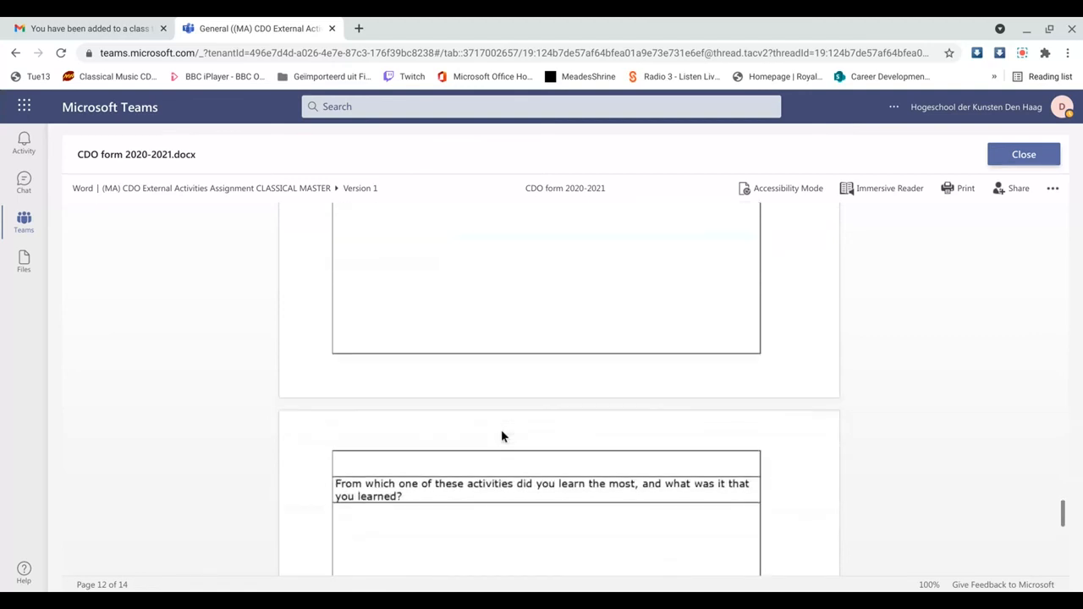
scroll(down, 3)
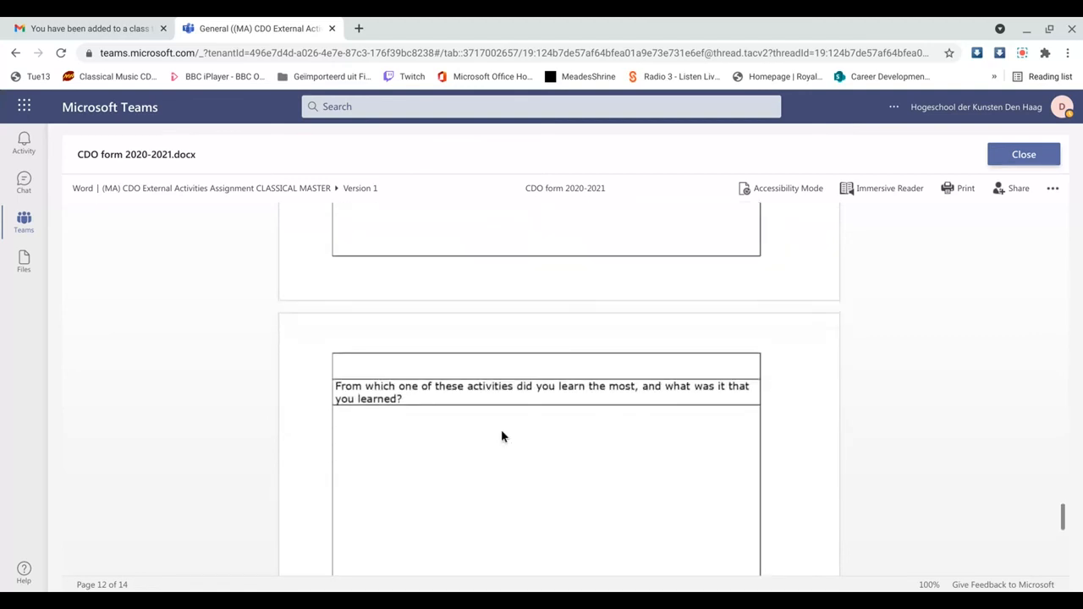
scroll(down, 3)
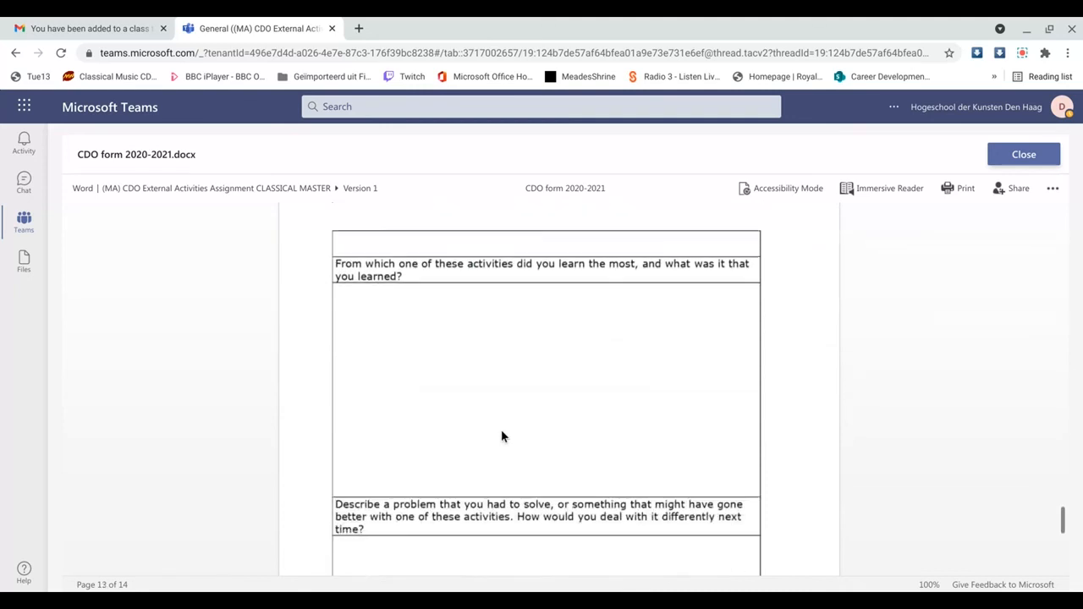
scroll(down, 3)
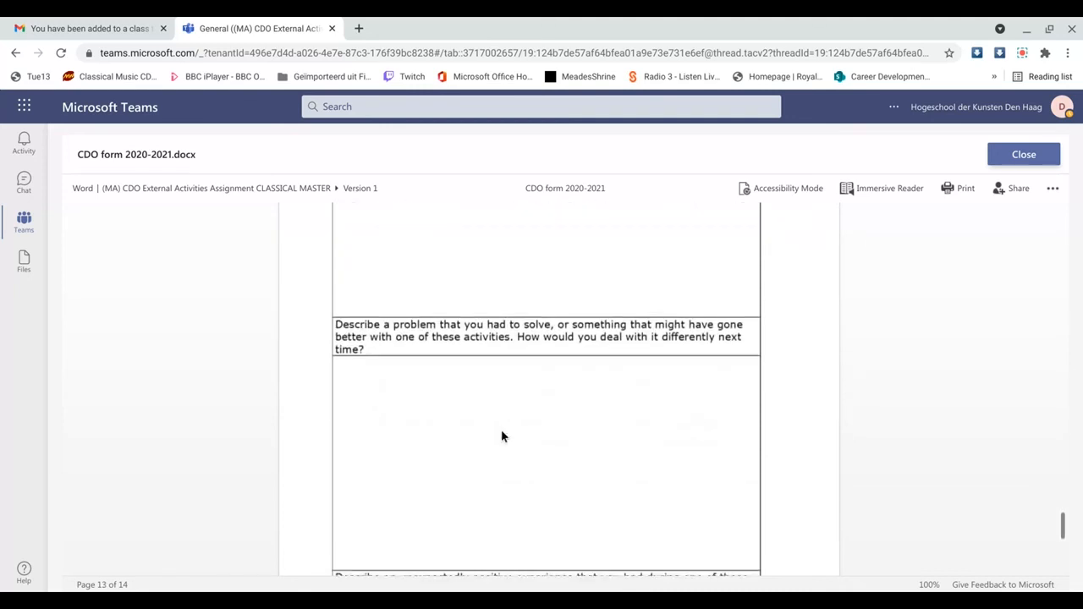
scroll(down, 3)
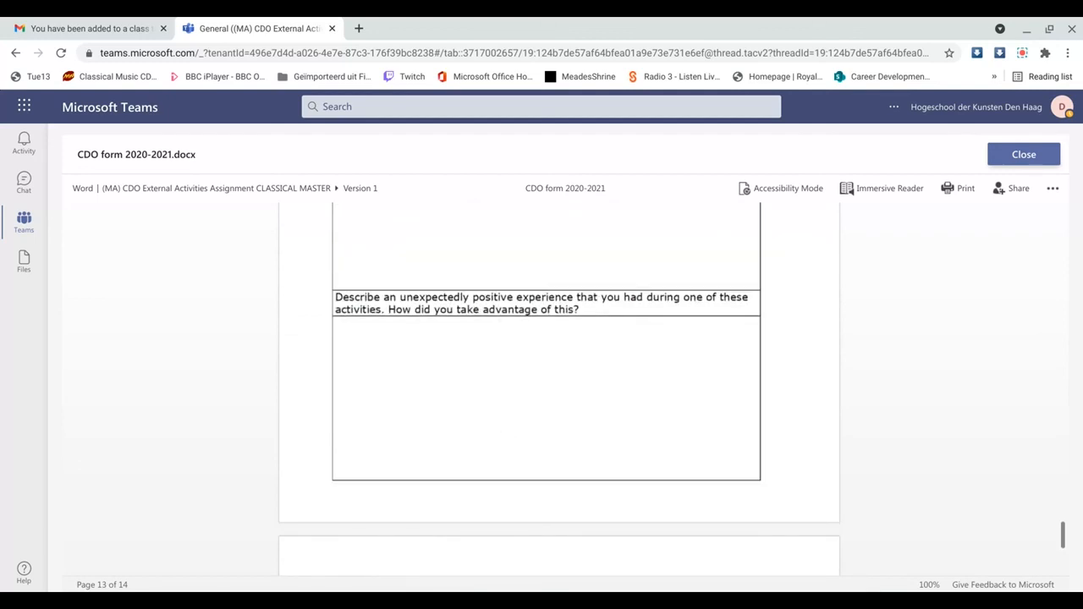
scroll(down, 3)
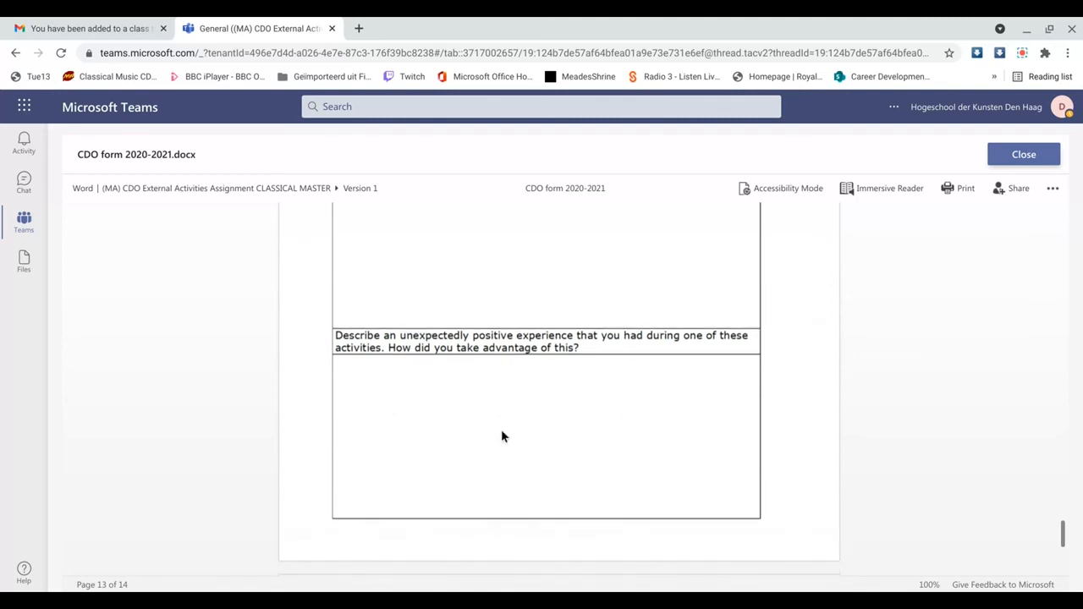
scroll(down, 3)
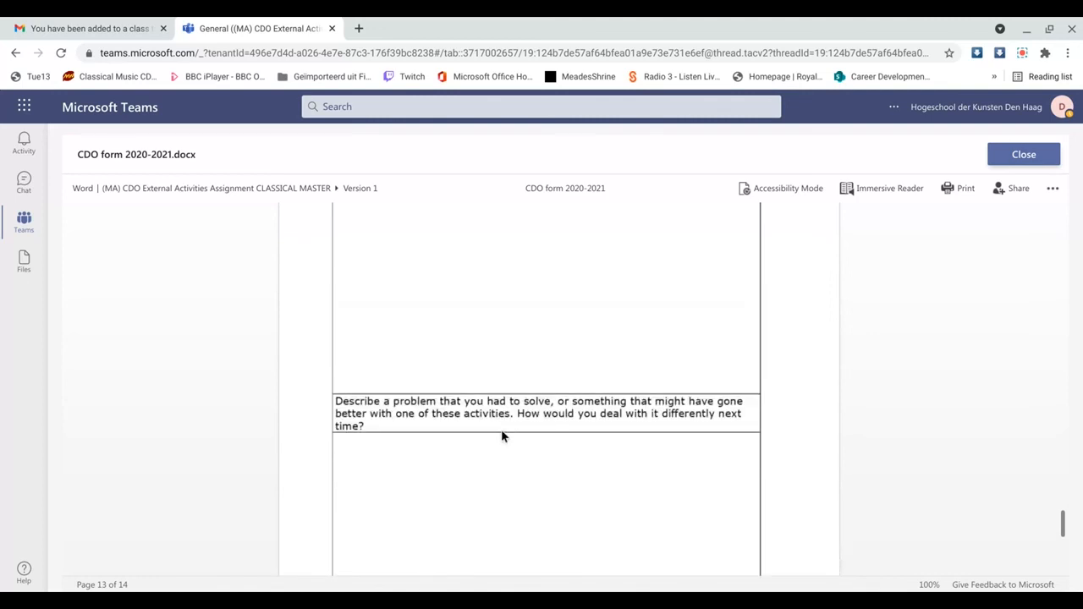